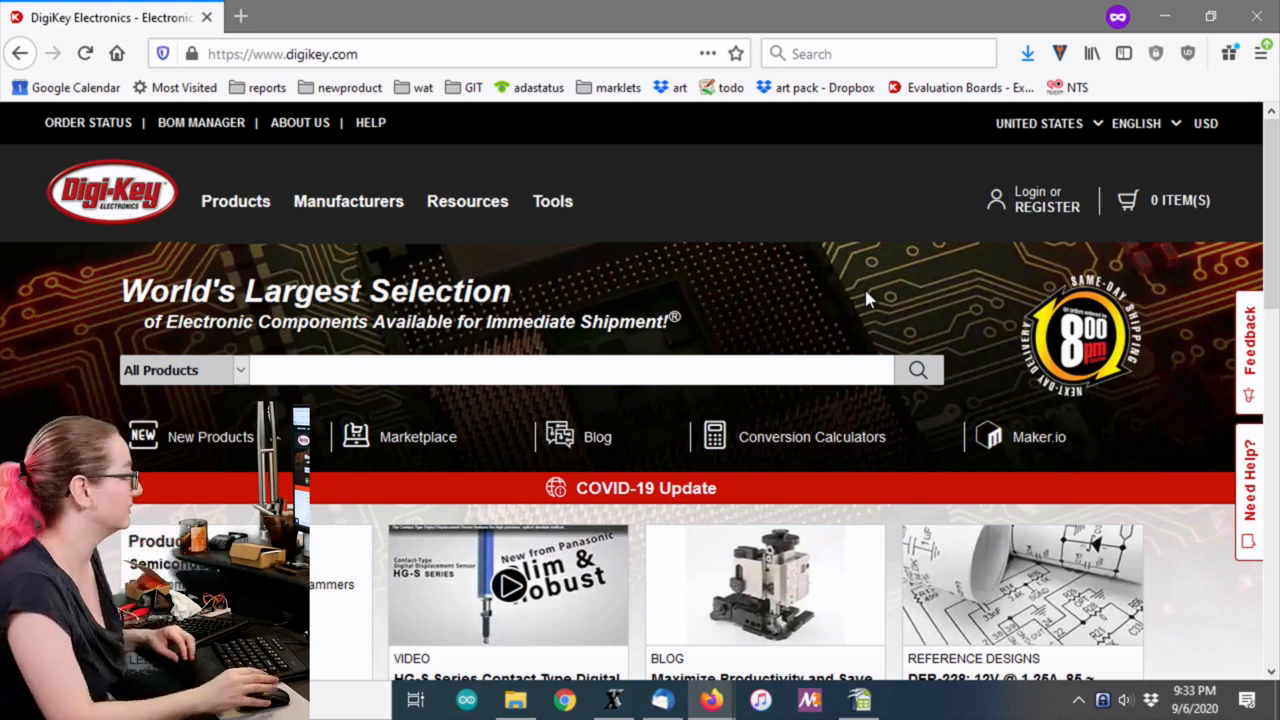
Search Digi-Key for 'accelerometer' and scroll down to the Top Results category list
text(ac)
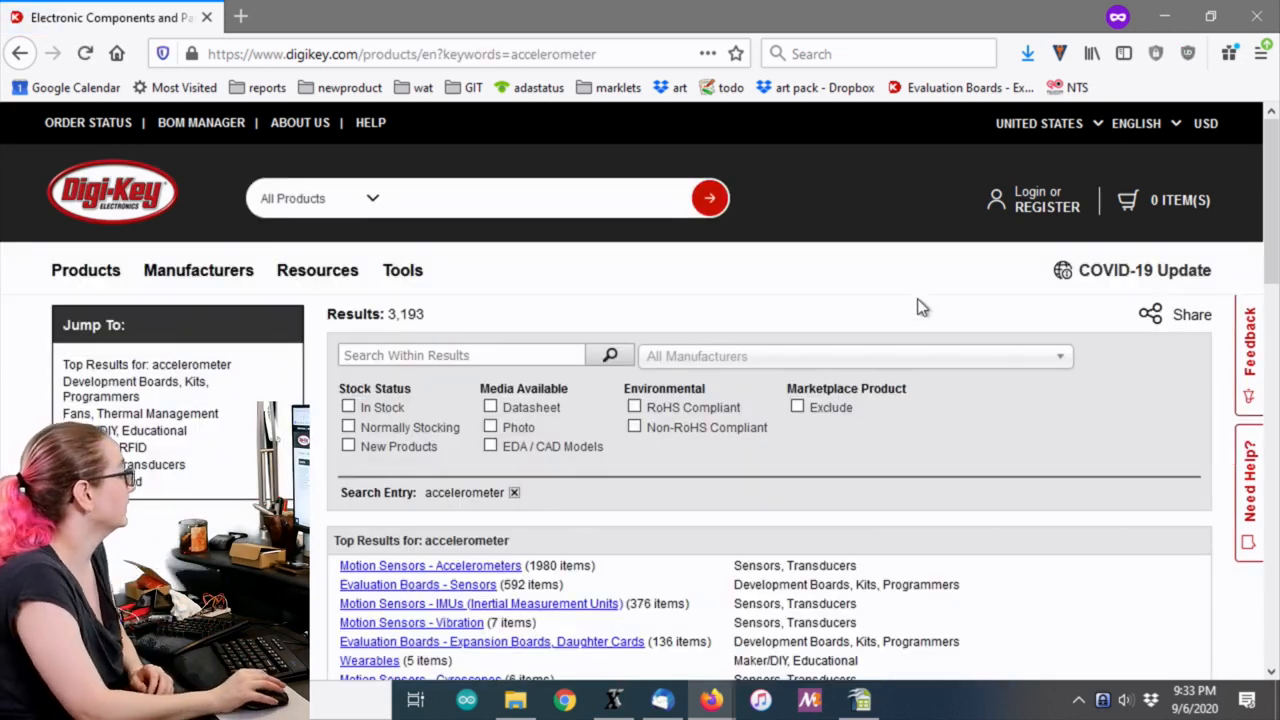
scroll(down, 3)
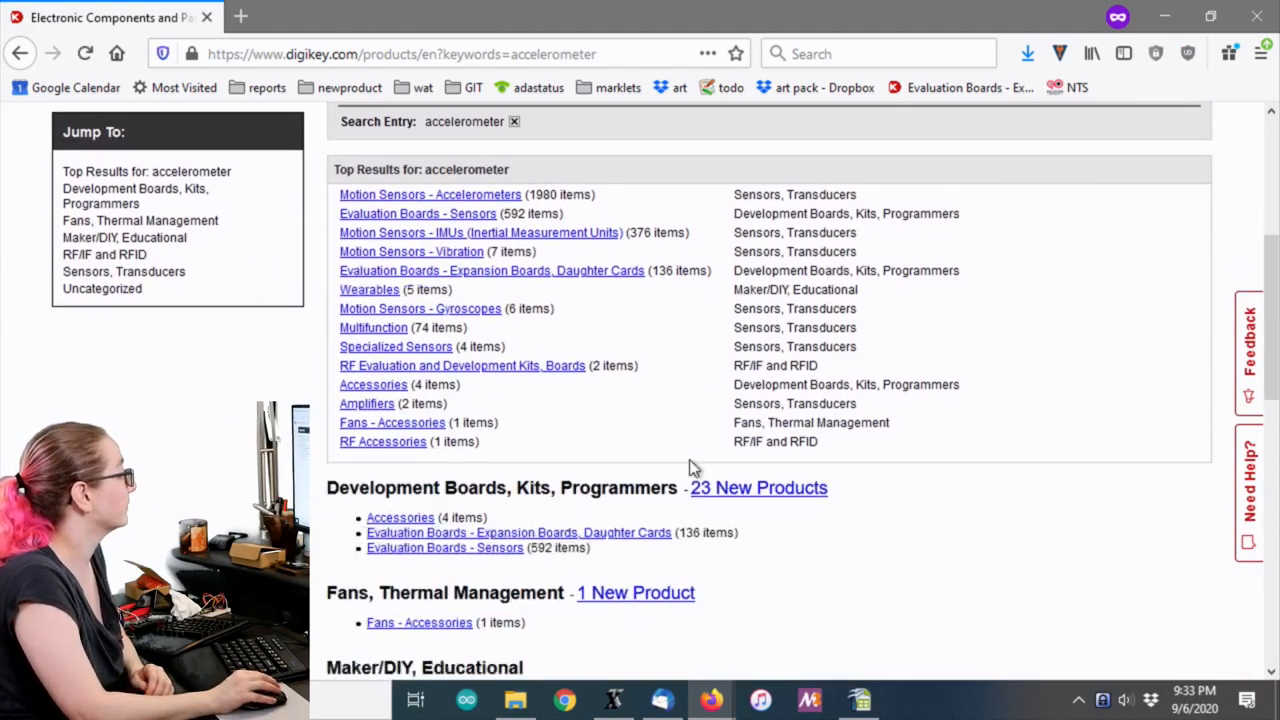
scroll(down, 3)
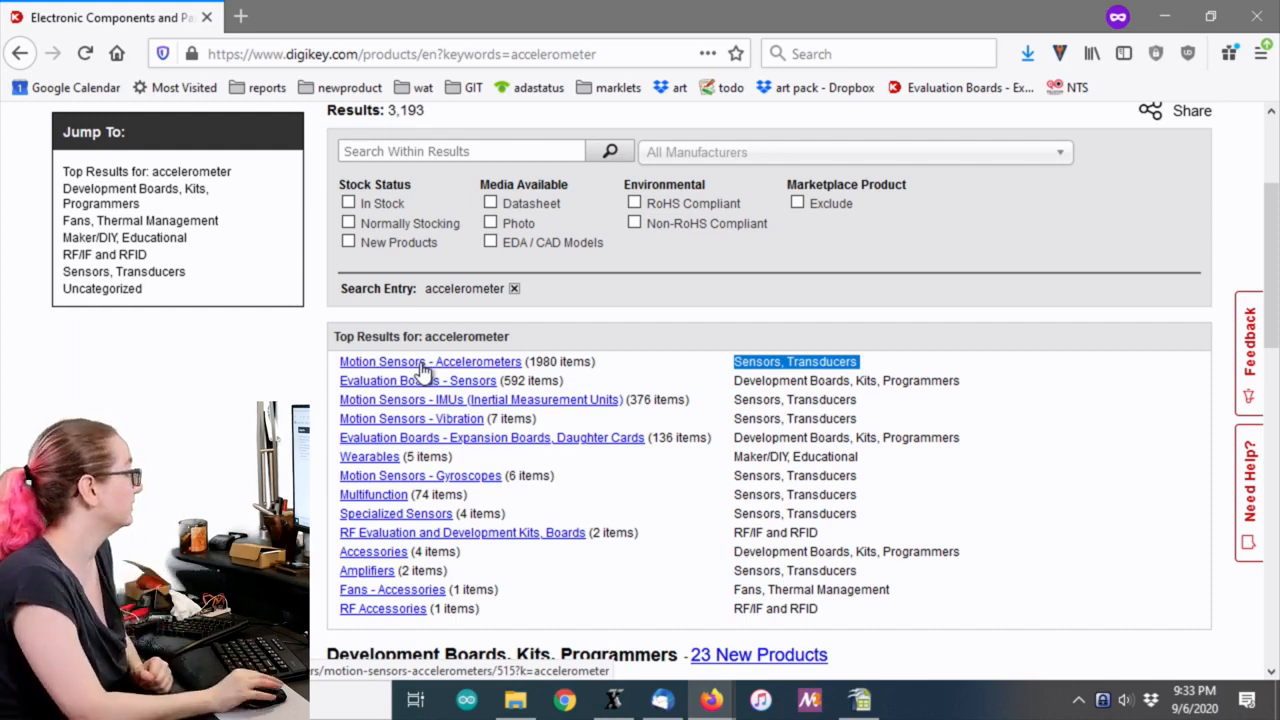
Open the Motion Sensors – Accelerometers category and tick the RoHS Compliant filter
click(430, 361)
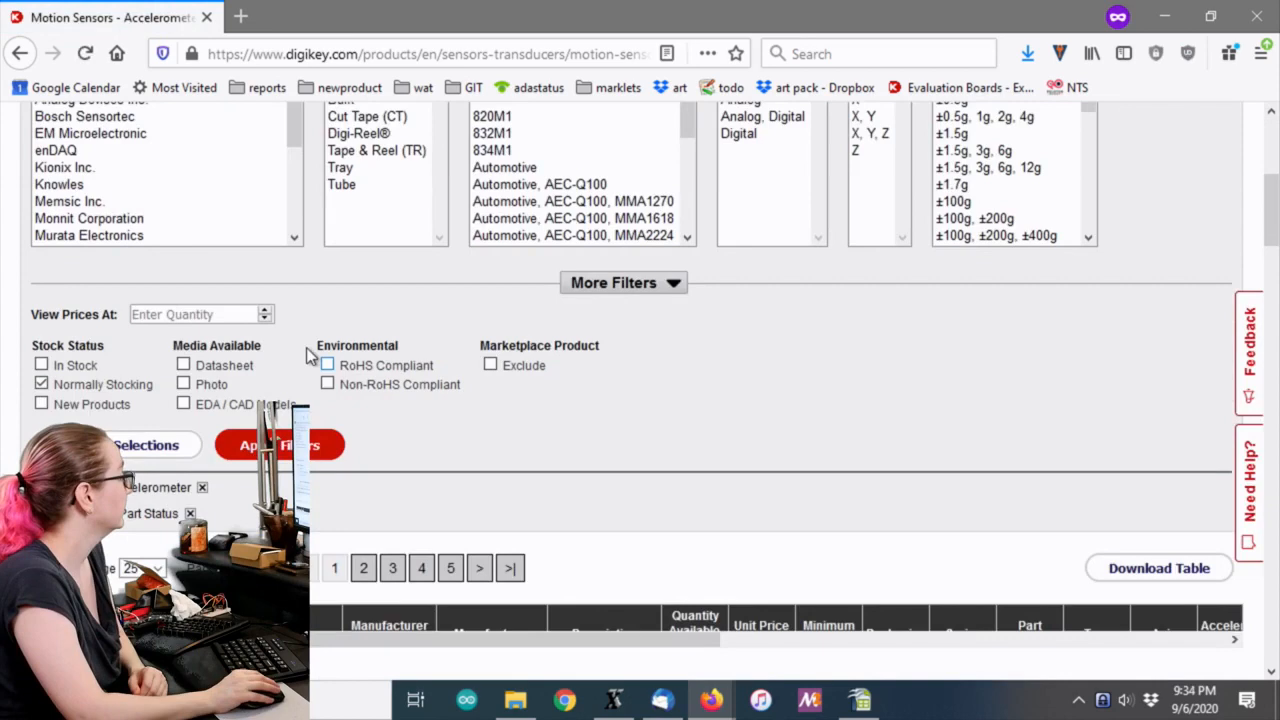
click(327, 365)
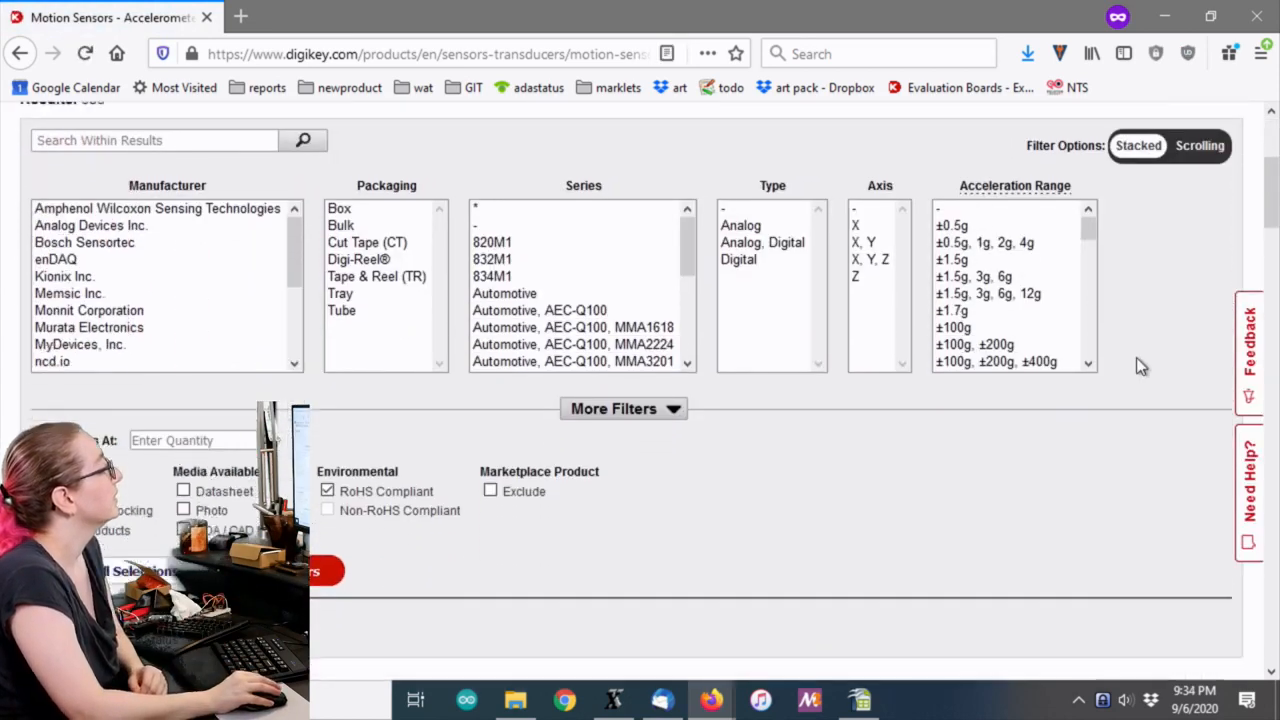
scroll(down, 3)
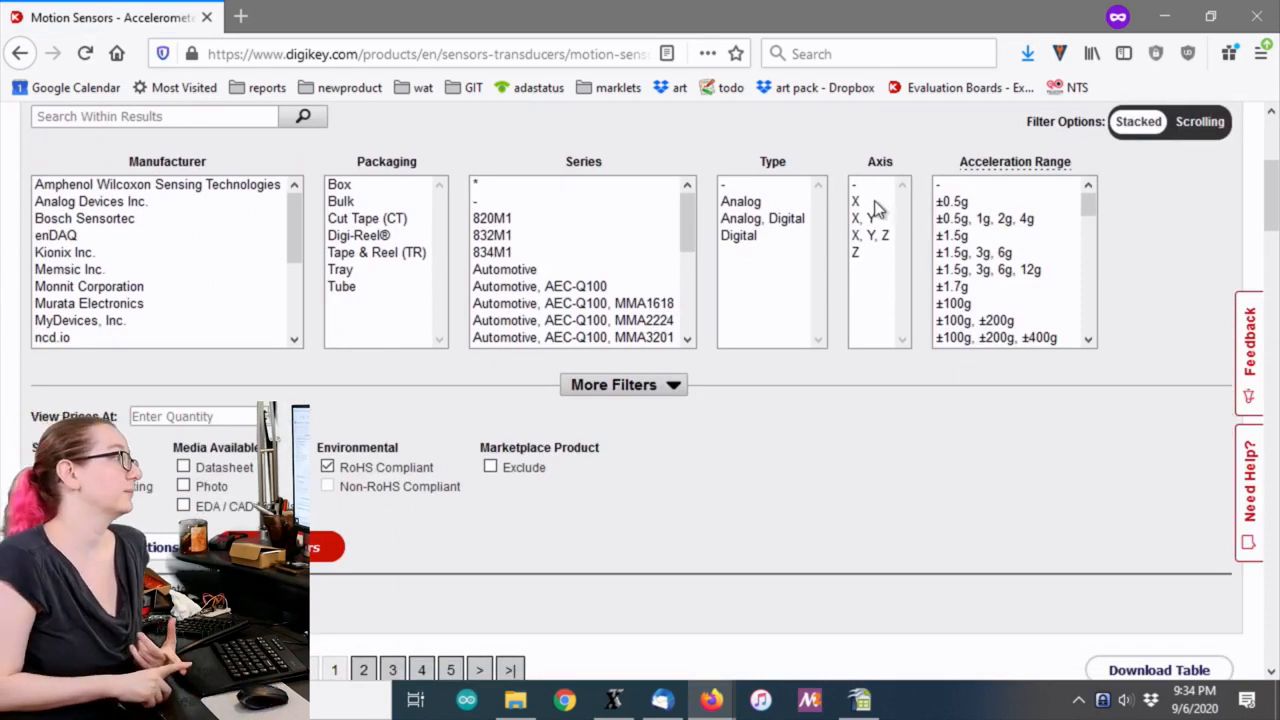
Choose Z in the Axis filter, leaving 17 parts, and review the results table
click(856, 189)
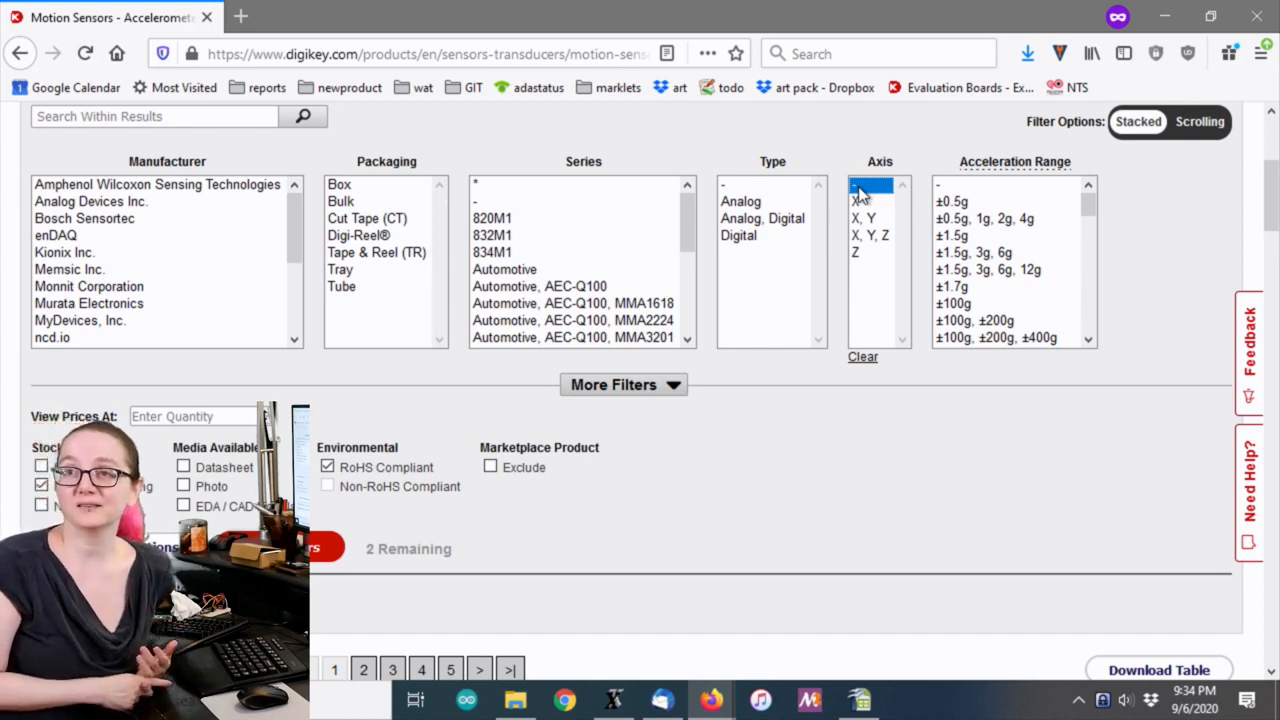
click(857, 252)
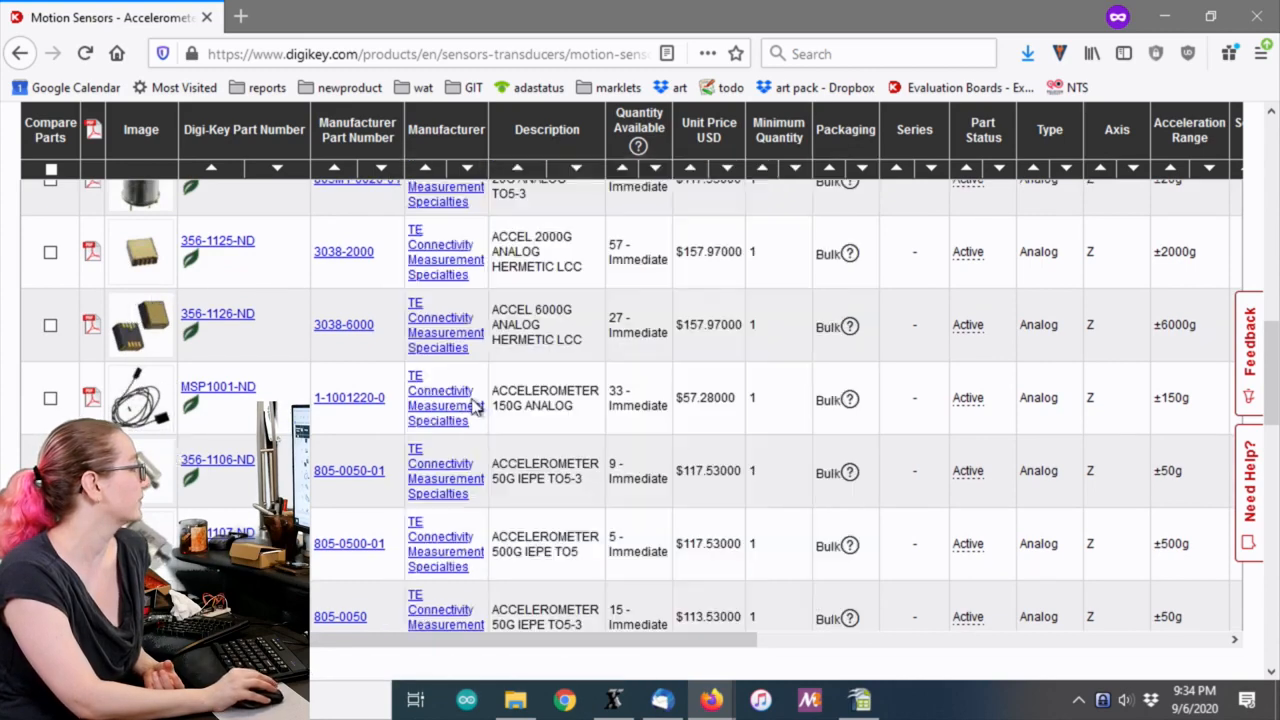
scroll(down, 3)
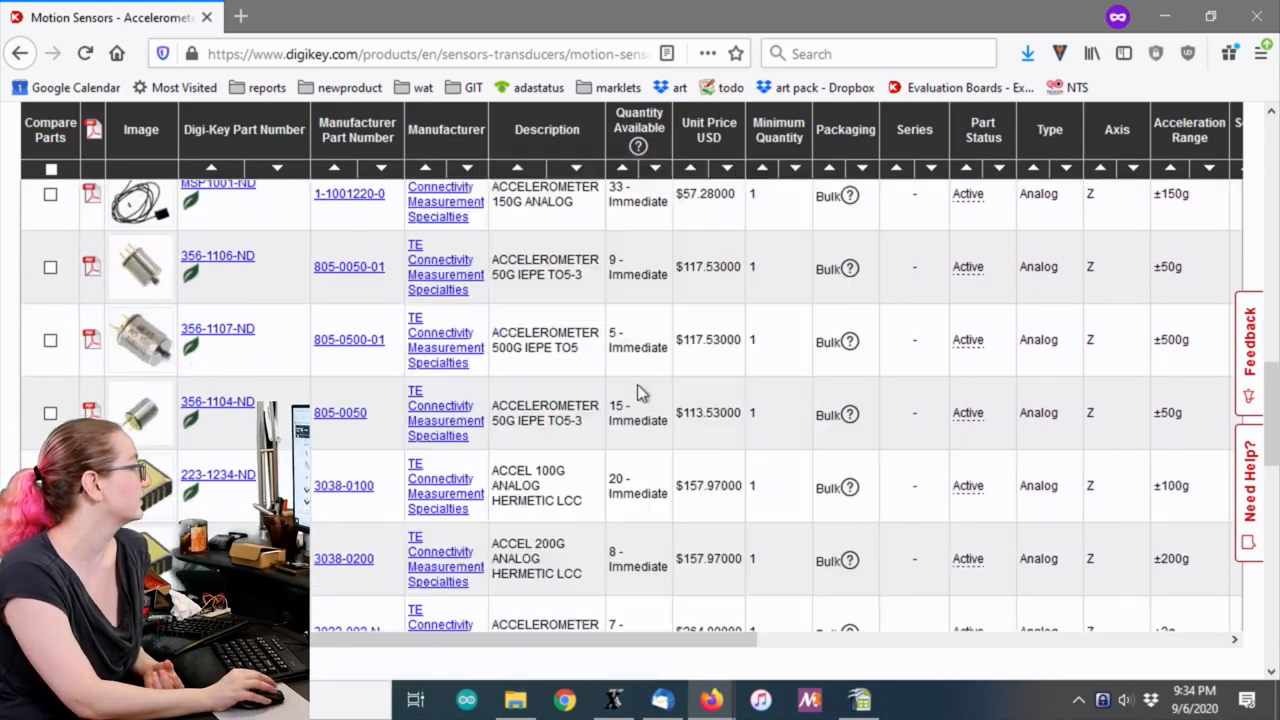
scroll(down, 3)
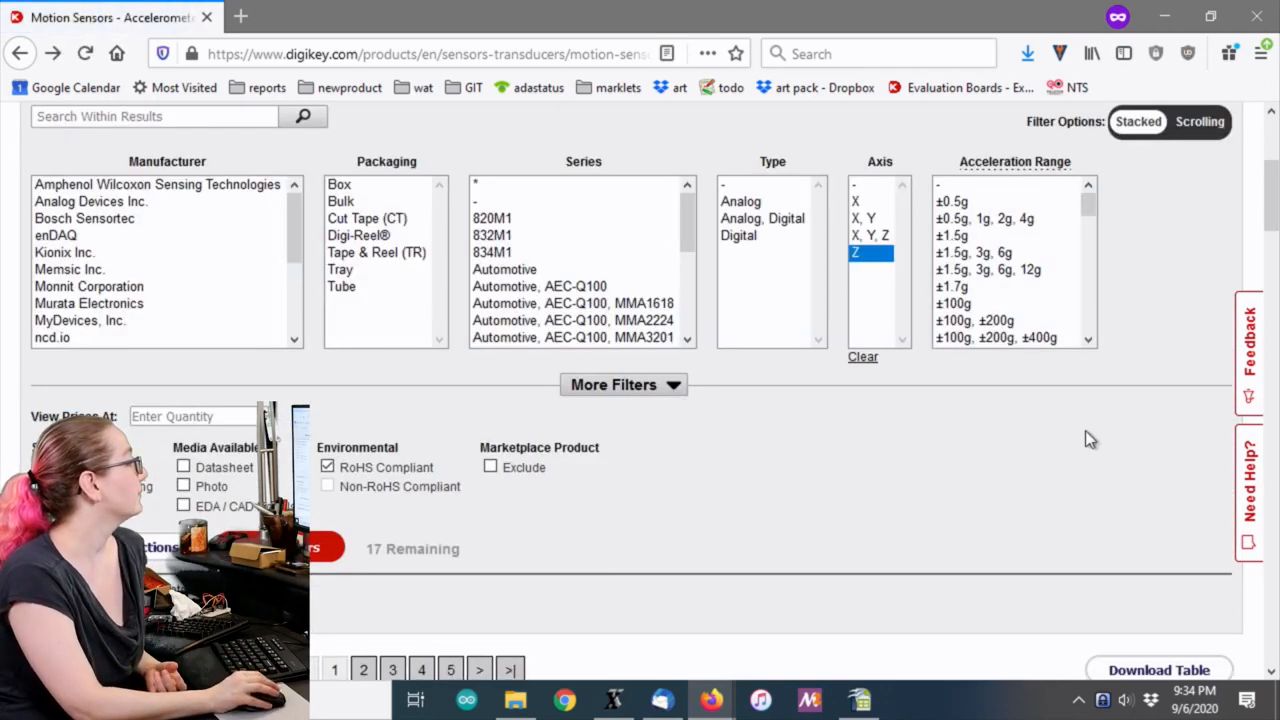
Switch the Axis filter to X, Y, Z only, showing 292 results
scroll(up, 3)
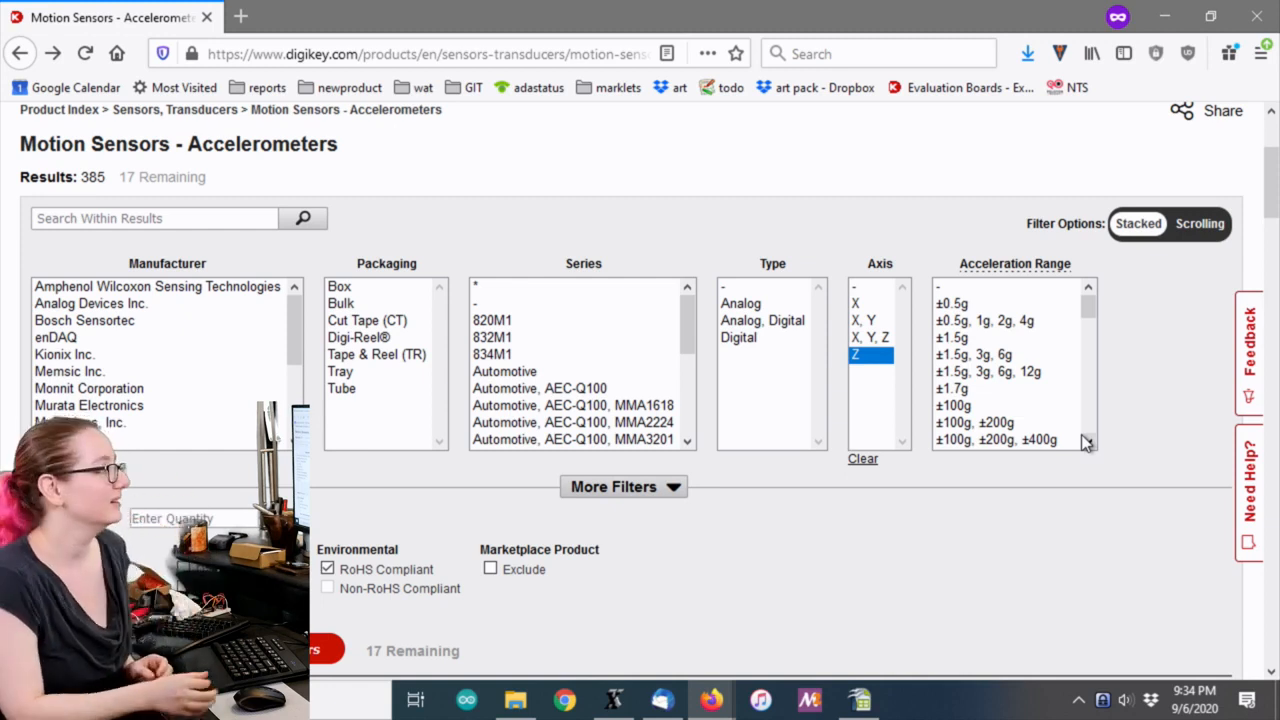
click(870, 337)
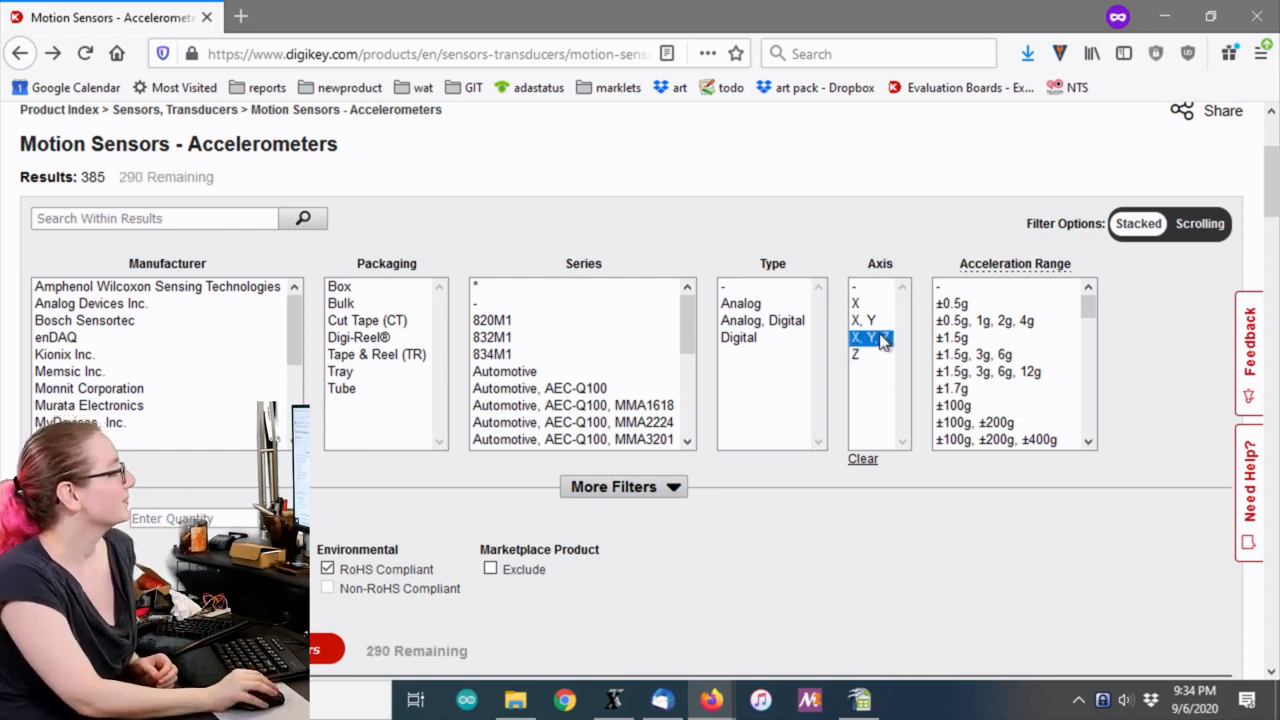
click(855, 303)
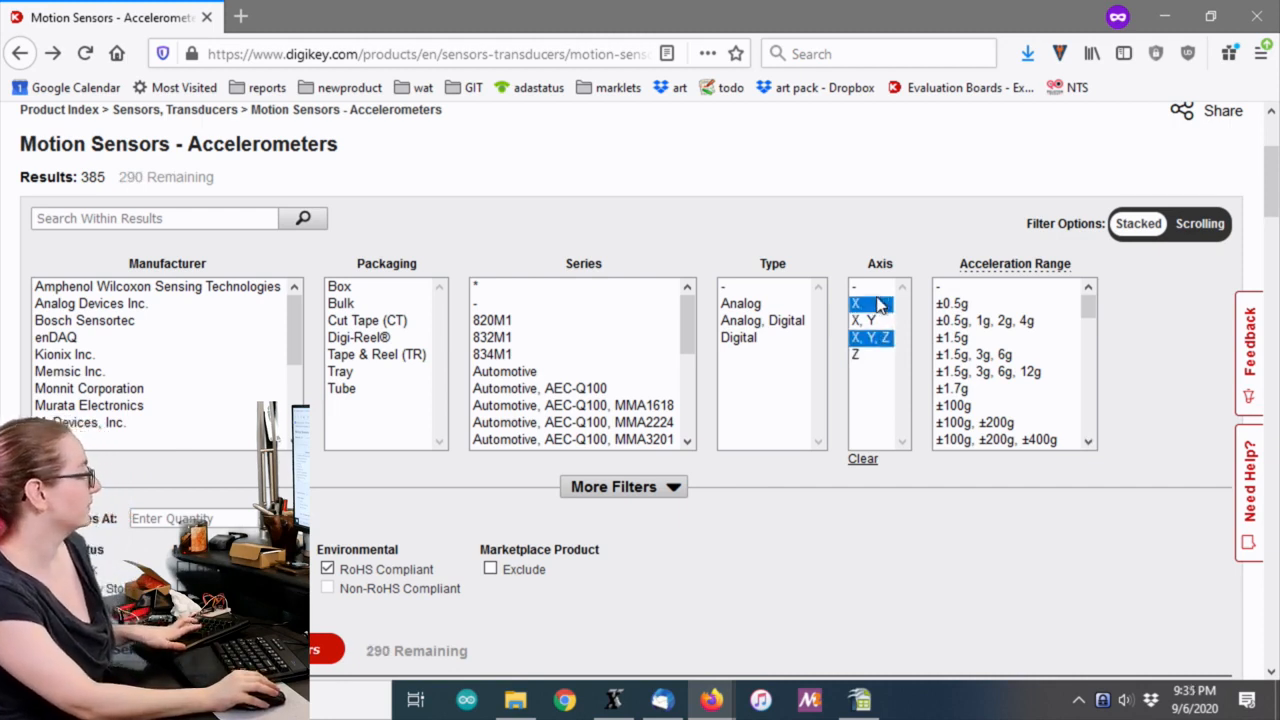
click(862, 287)
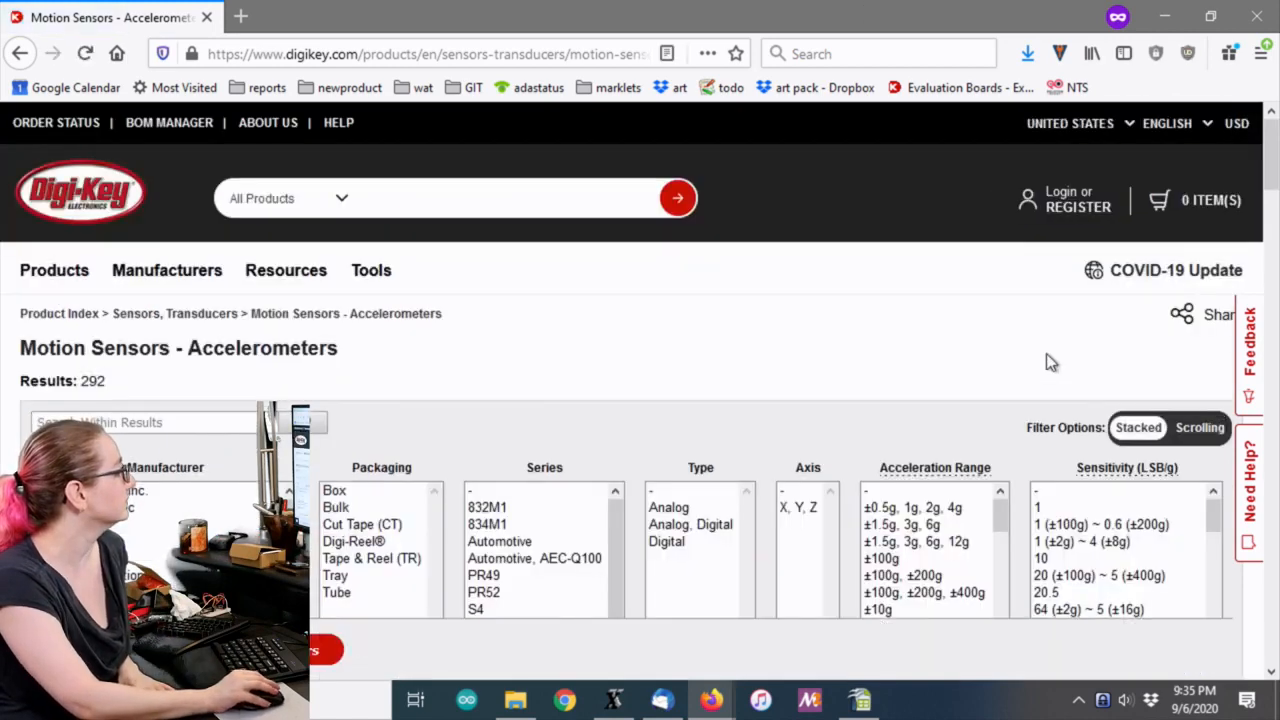
Under More Filters, select Surface Mount as Mounting Type, narrowing to 277 results
scroll(down, 3)
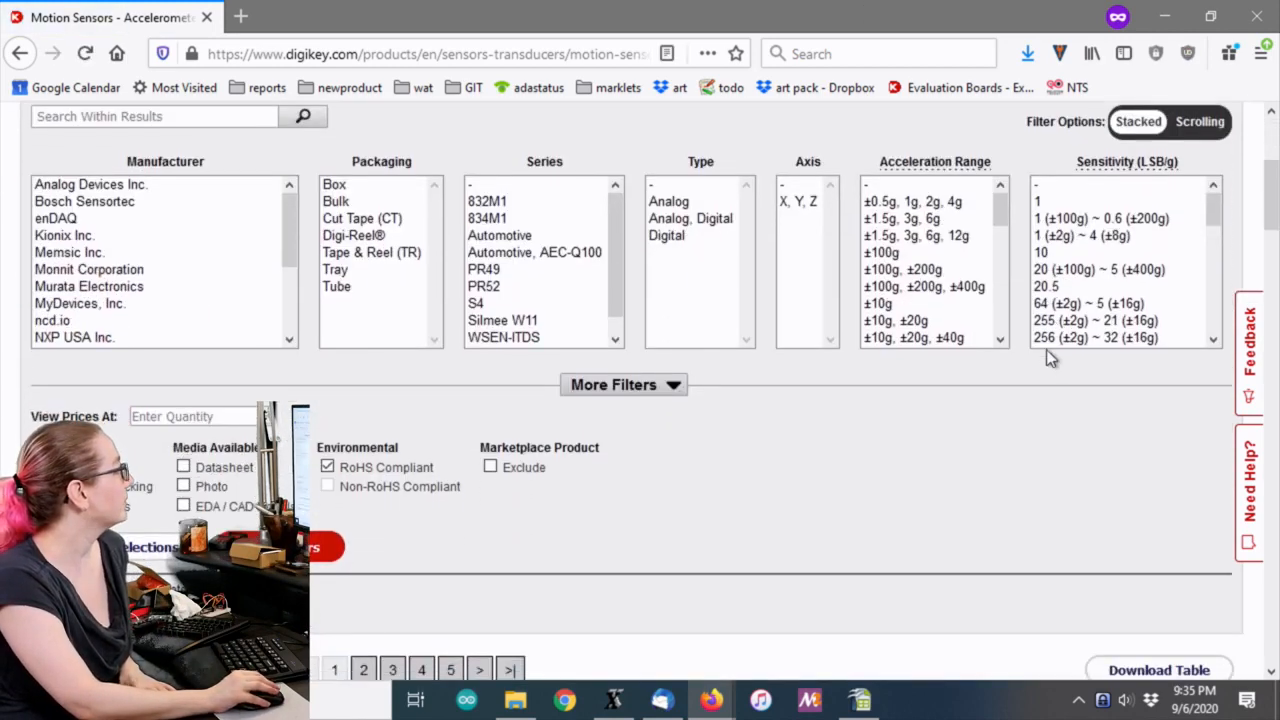
scroll(down, 3)
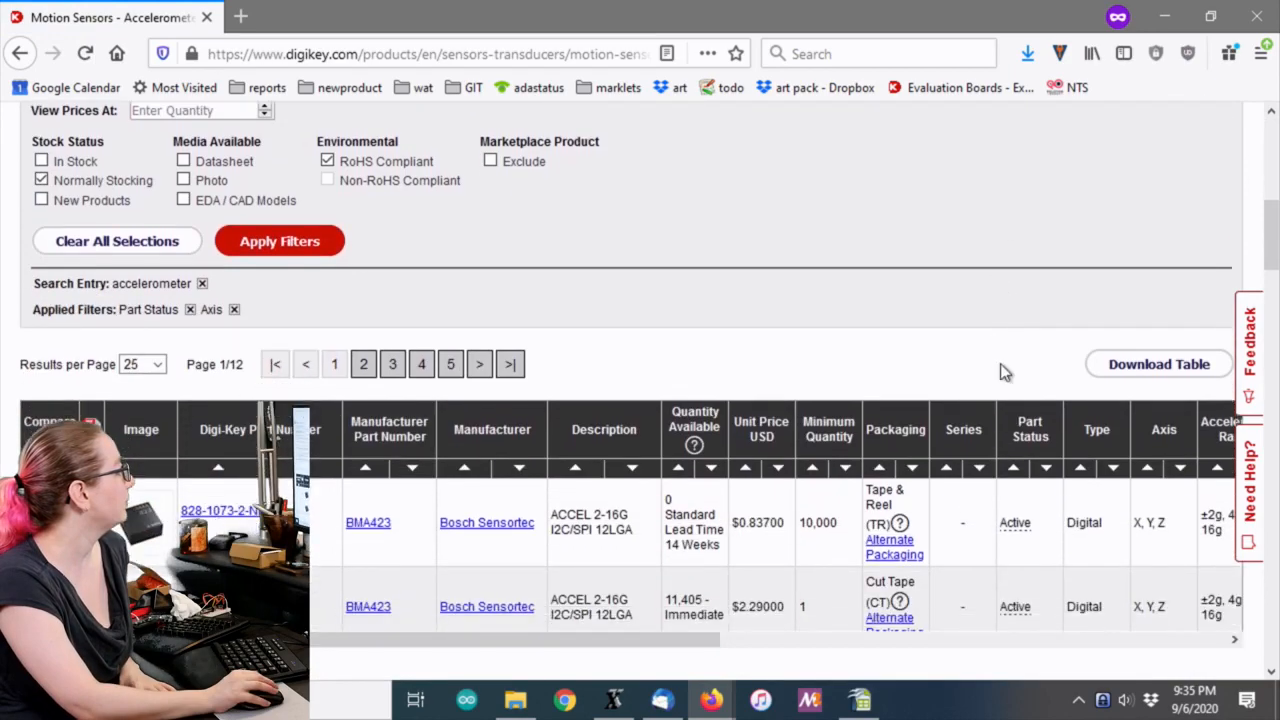
scroll(down, 3)
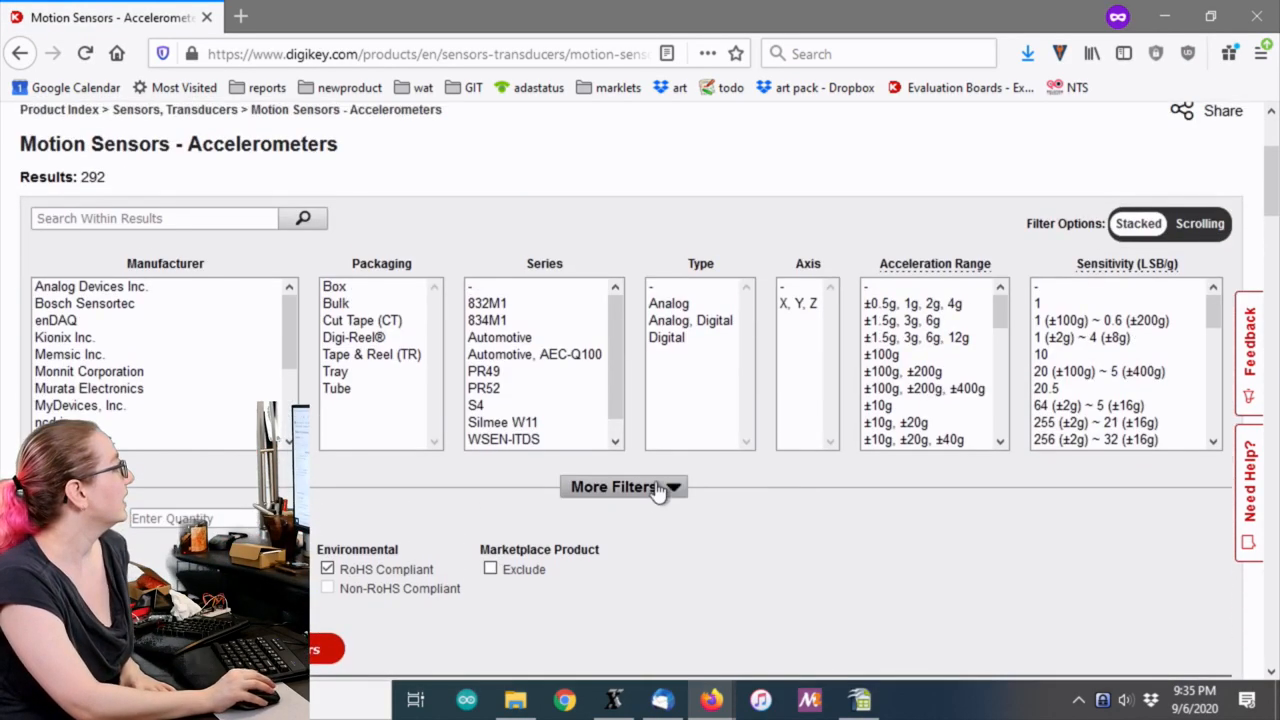
click(623, 486)
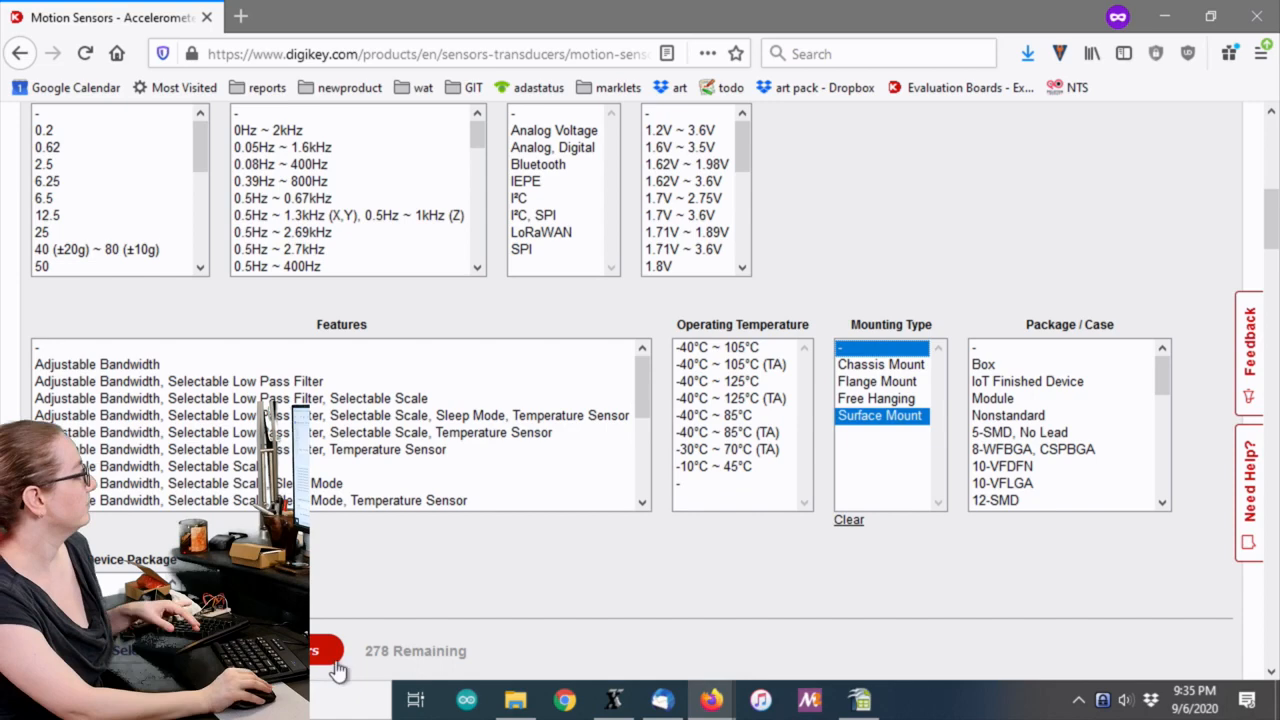
click(876, 398)
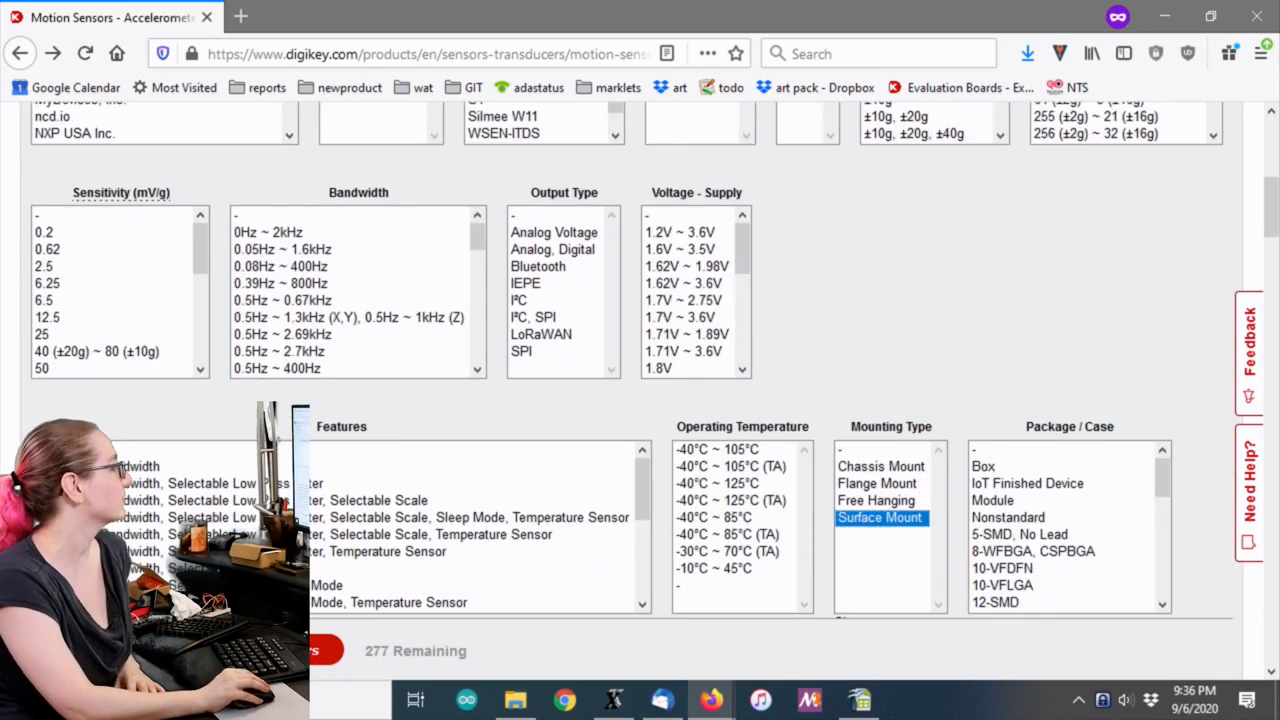
scroll(up, 3)
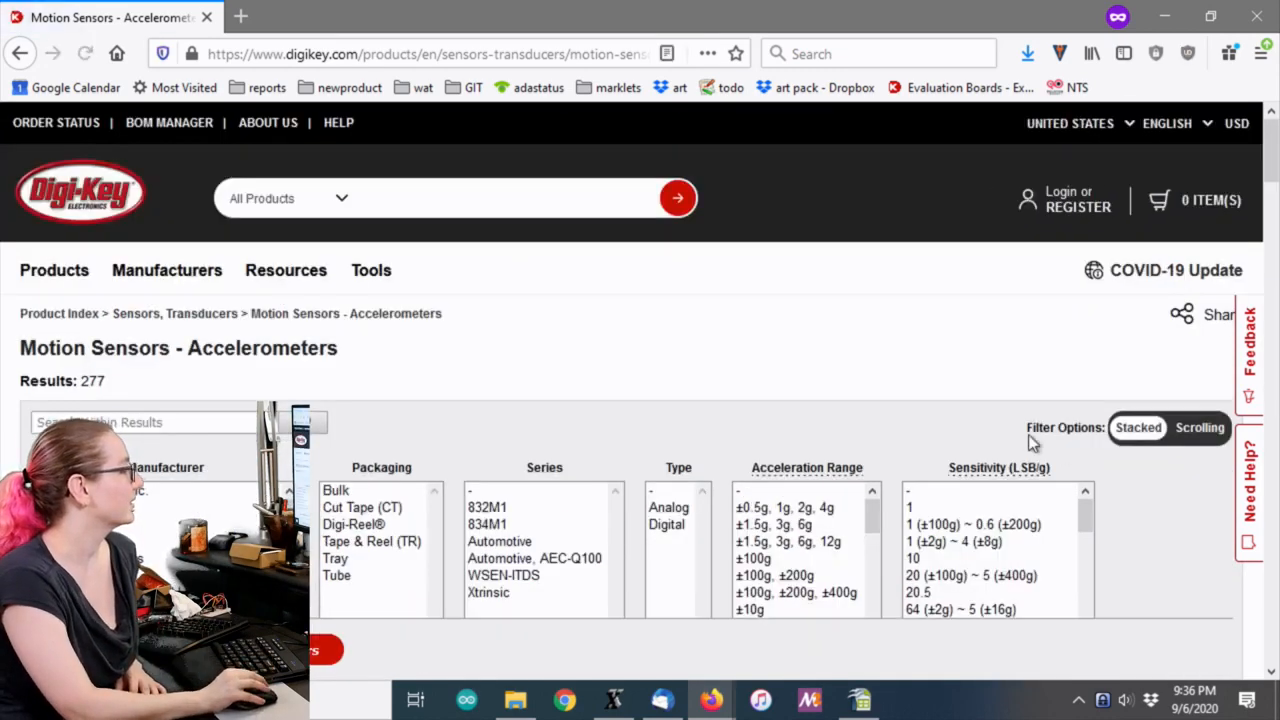
scroll(down, 3)
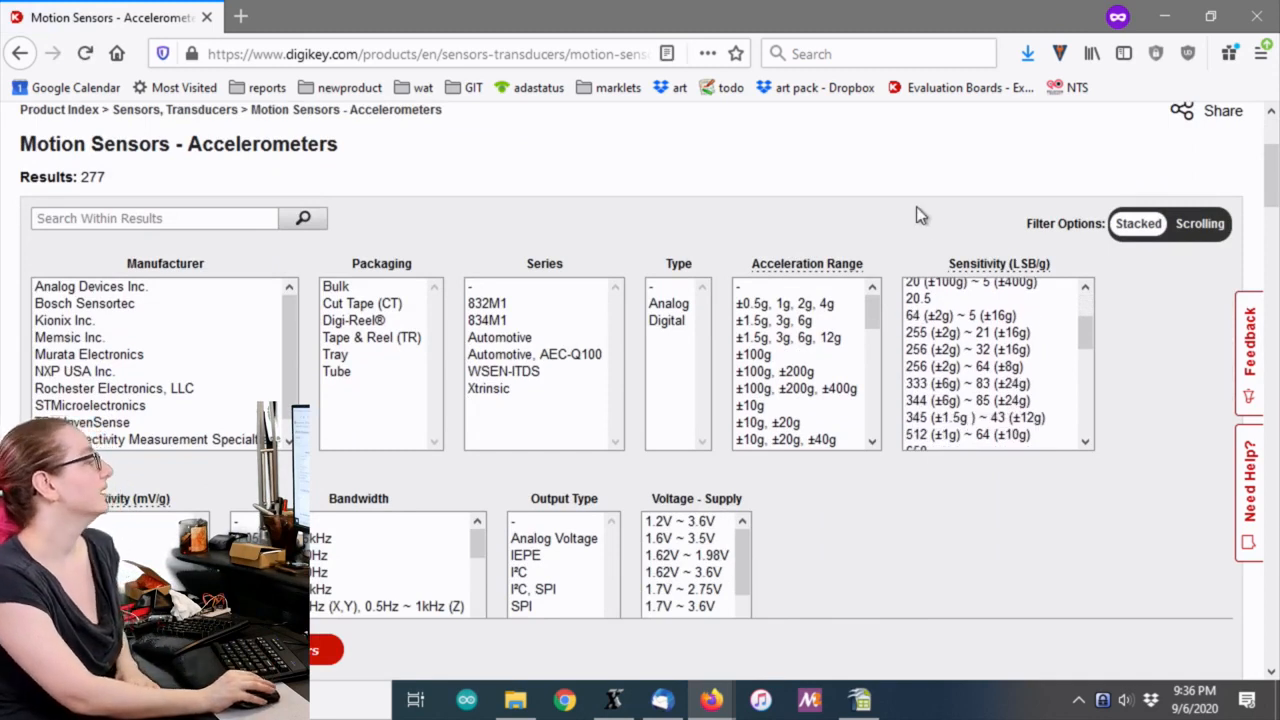
scroll(down, 3)
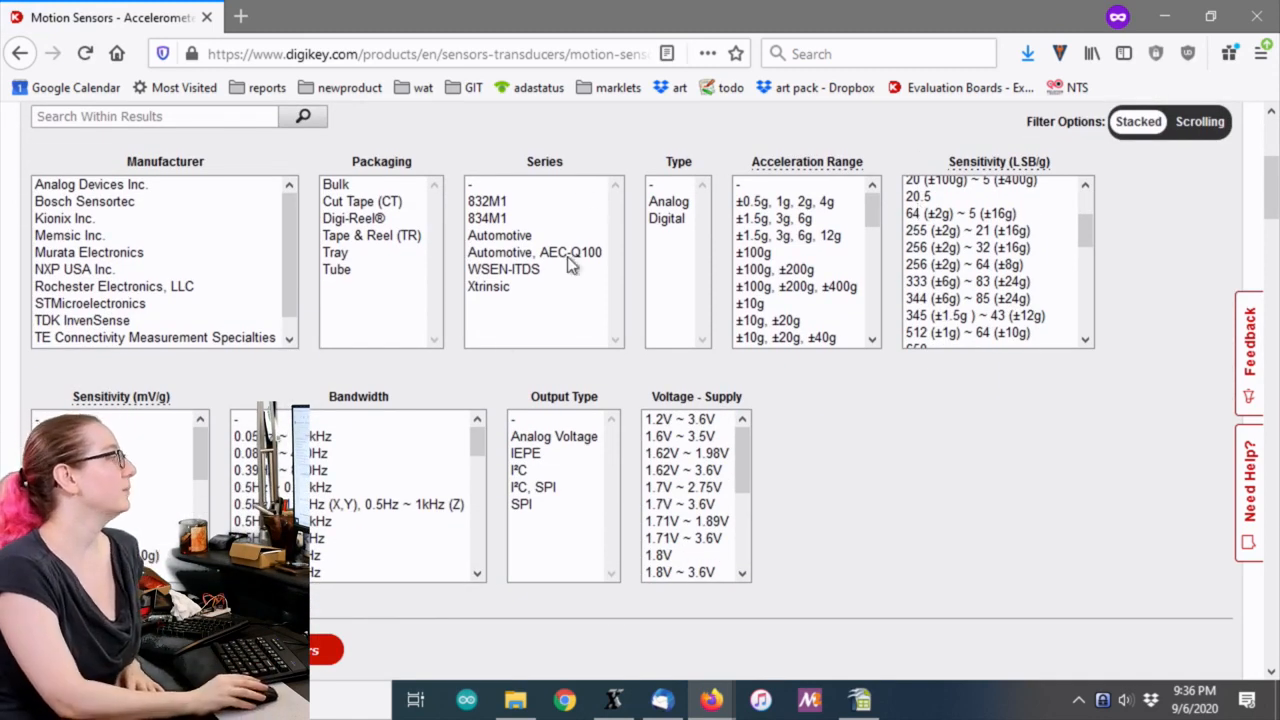
mouse_move(575, 196)
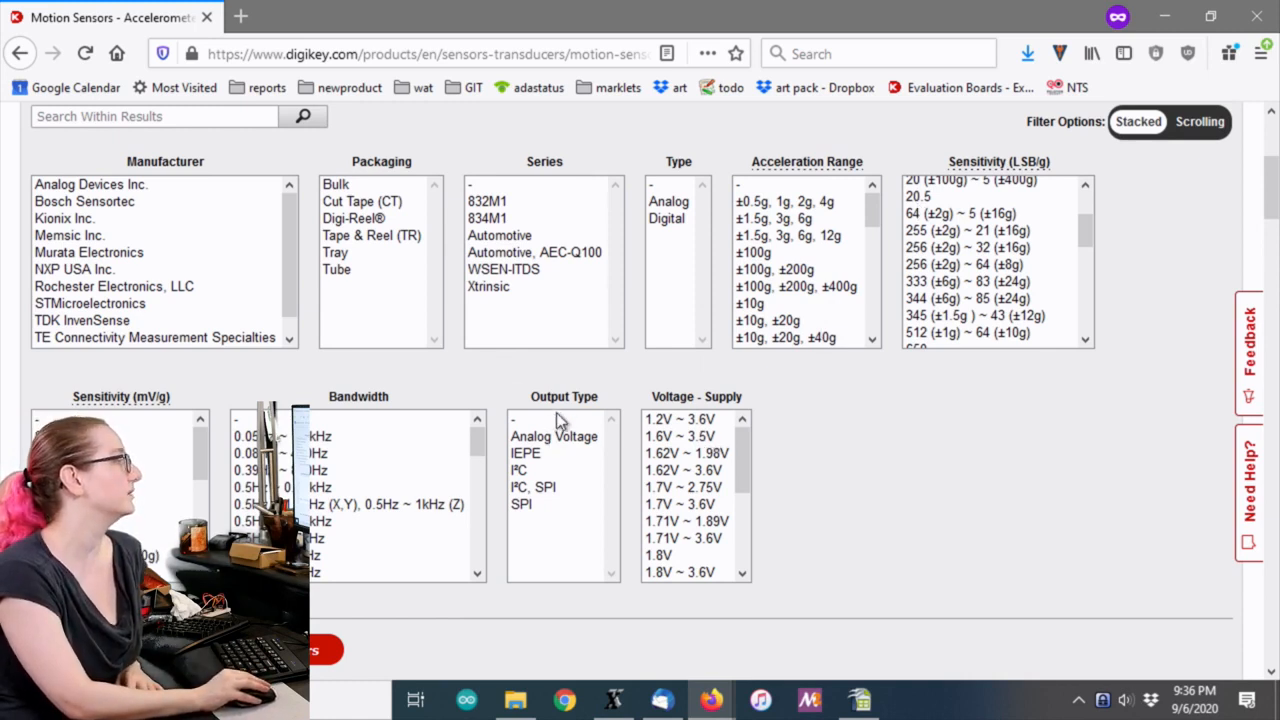
mouse_move(617, 328)
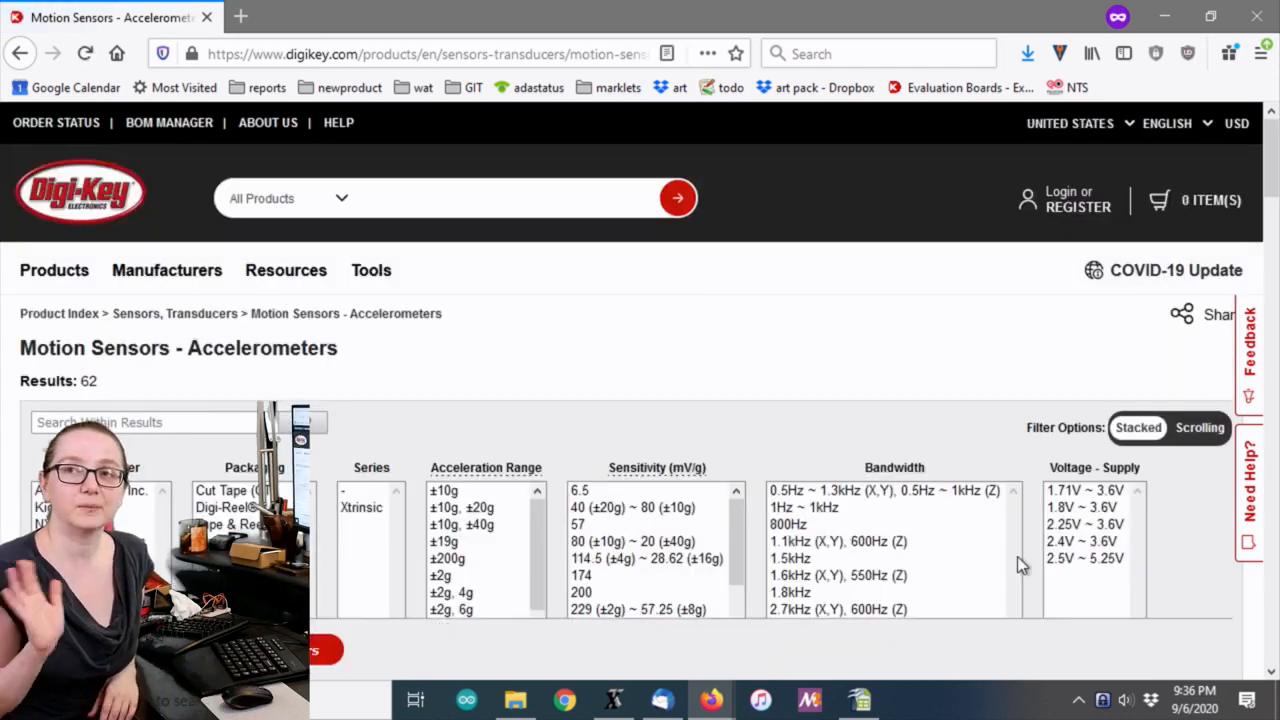
mouse_move(645, 293)
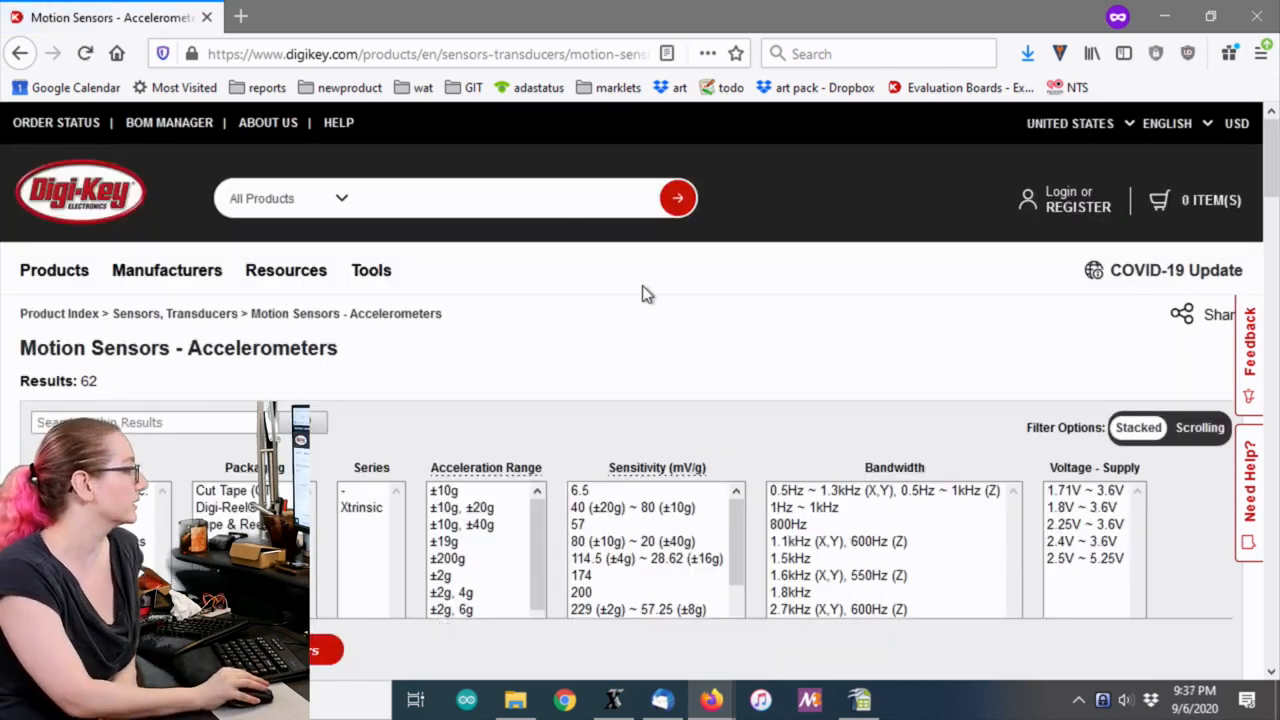
Scroll through the 204-result listing and its Type and Sensitivity (LSB/g) filter boxes
scroll(down, 3)
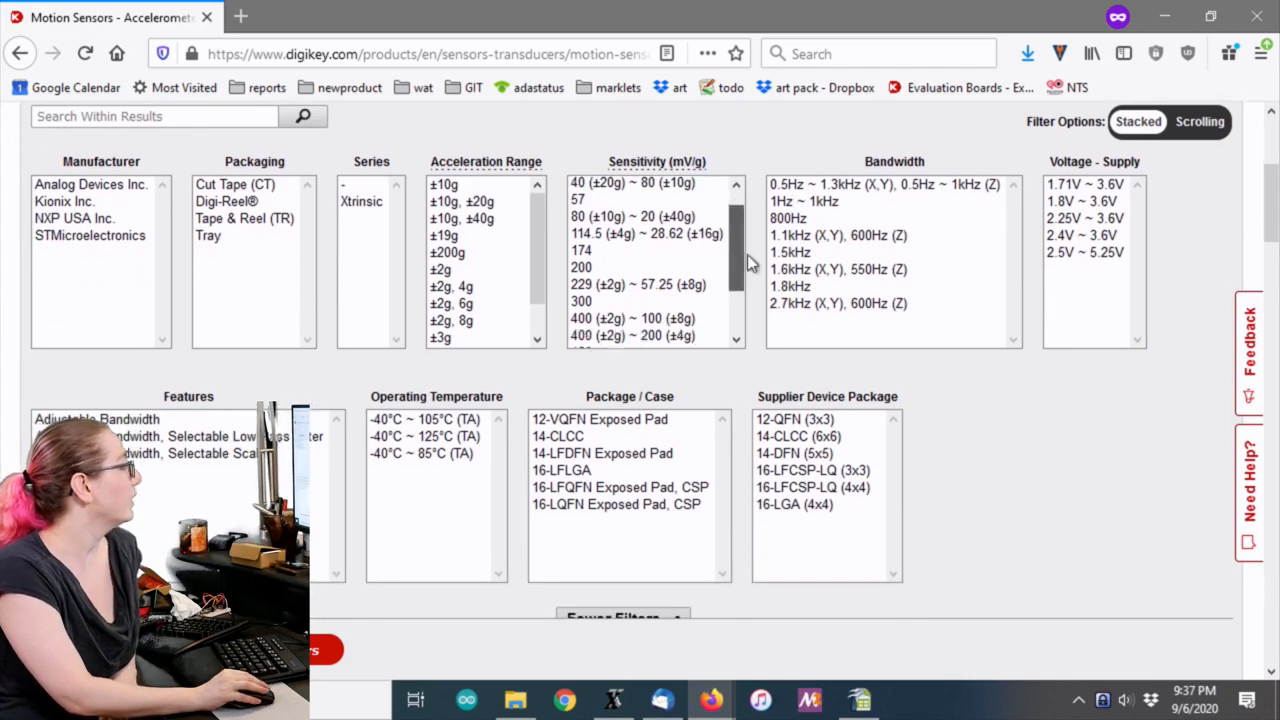
scroll(down, 3)
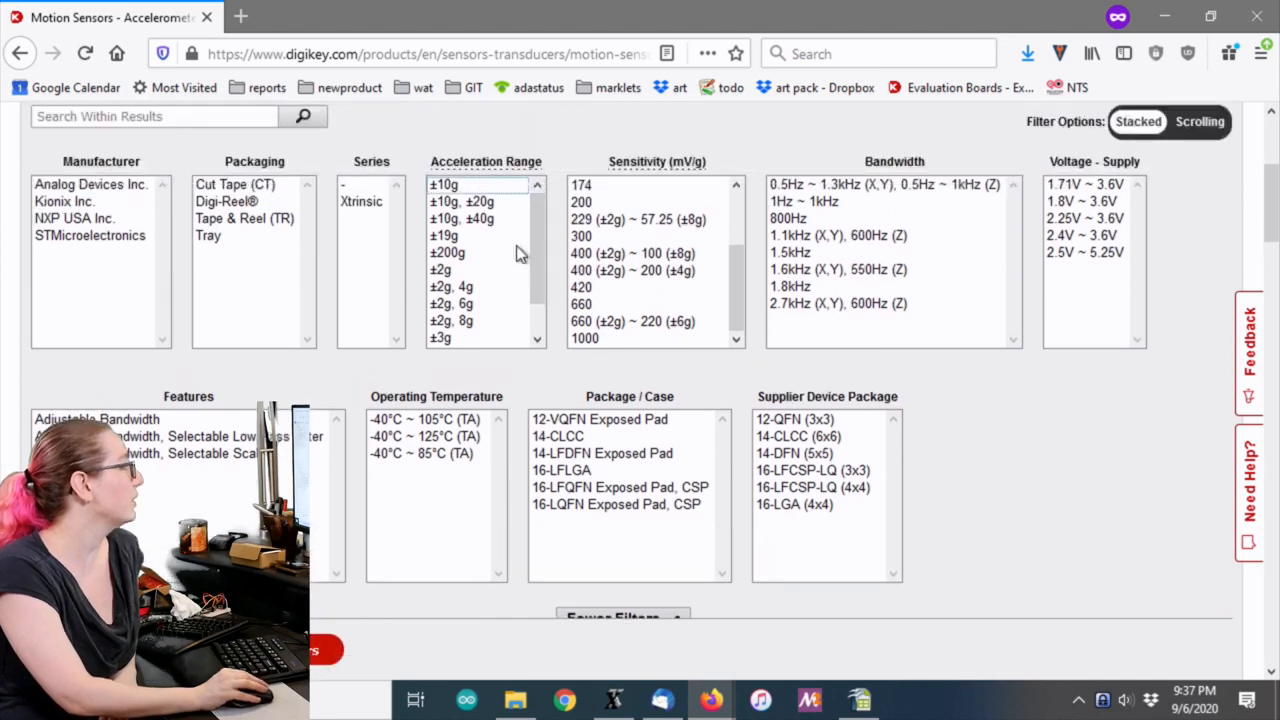
scroll(down, 3)
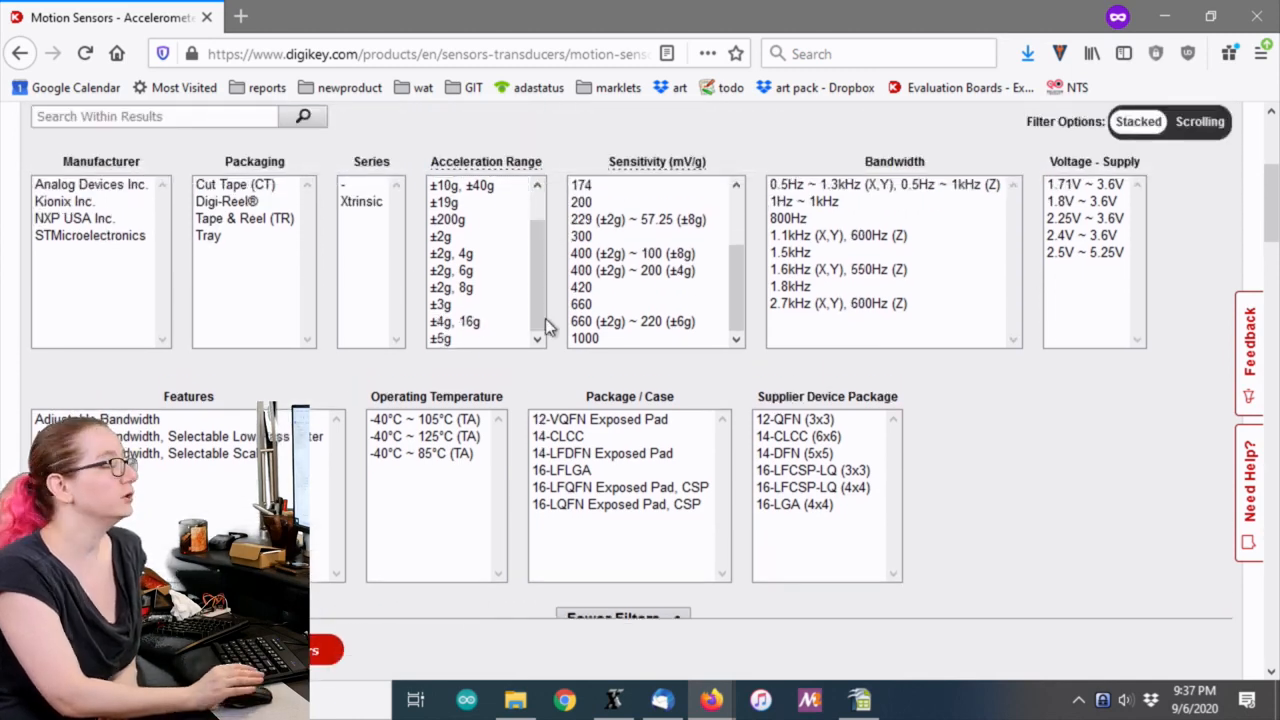
mouse_move(937, 490)
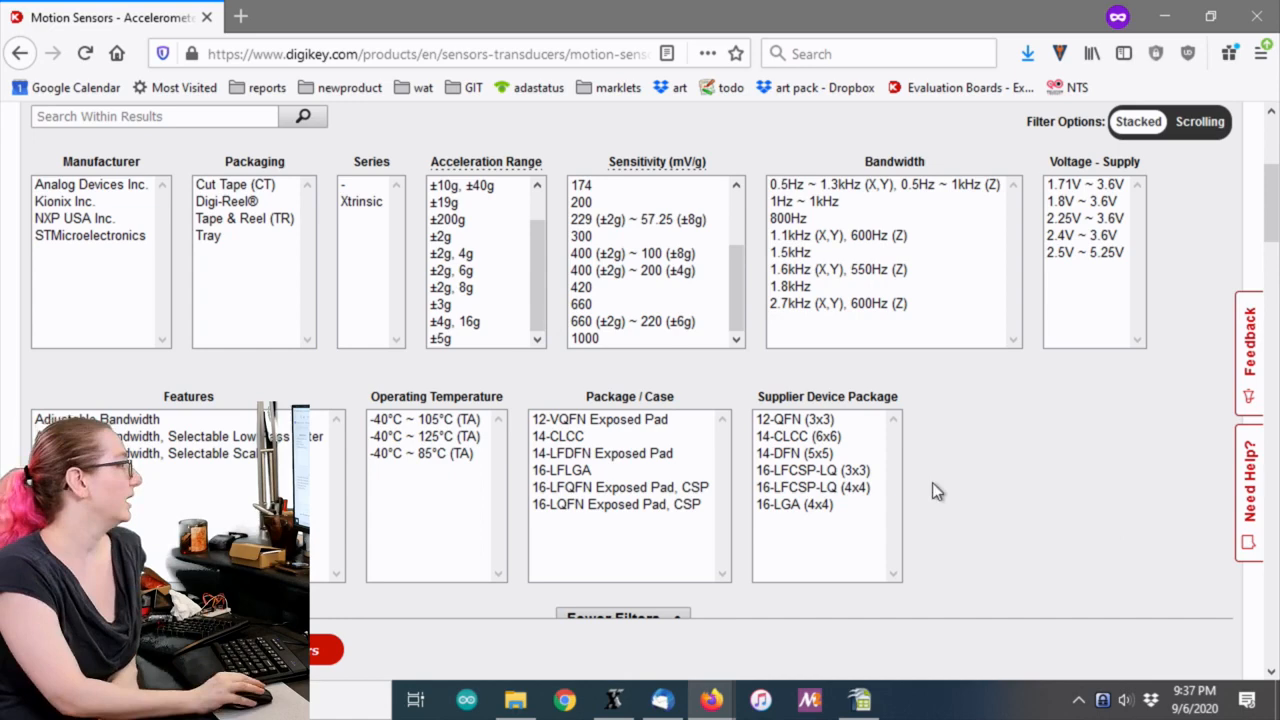
scroll(down, 3)
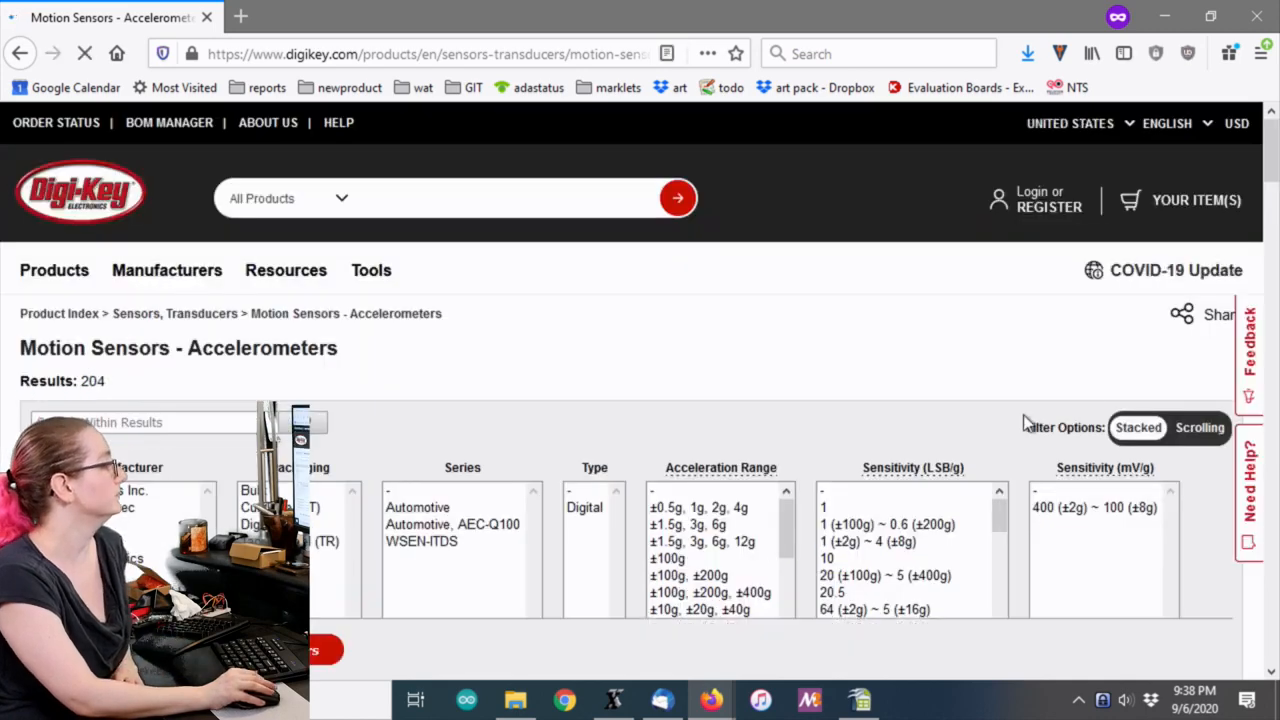
Select several Voltage - Supply ranges such as 1.2V ~ 3.6V as a pending filter
scroll(down, 3)
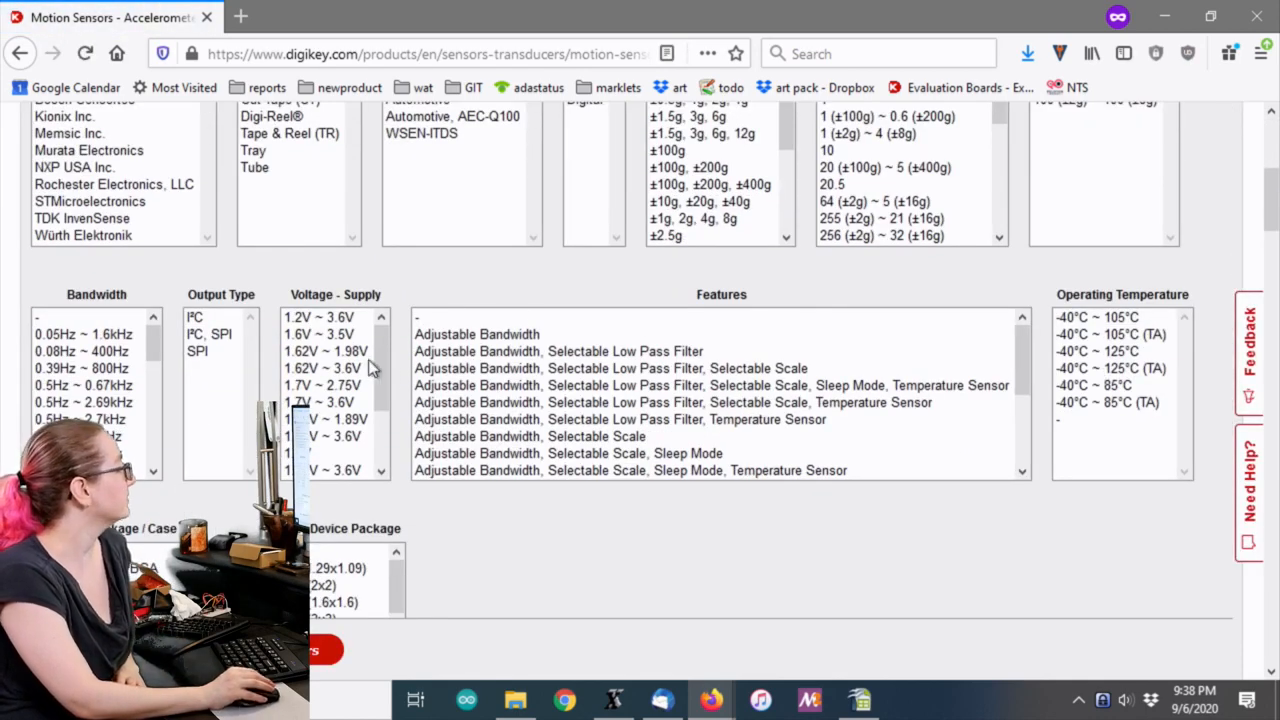
scroll(down, 3)
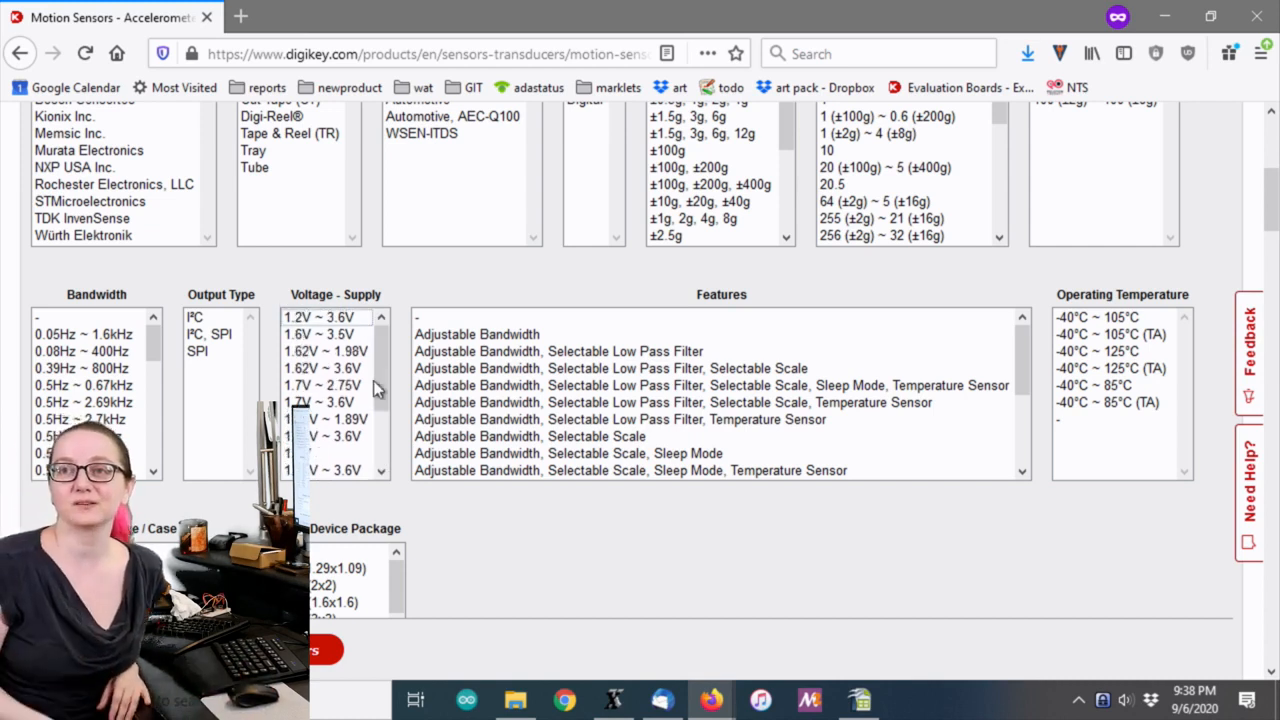
click(318, 317)
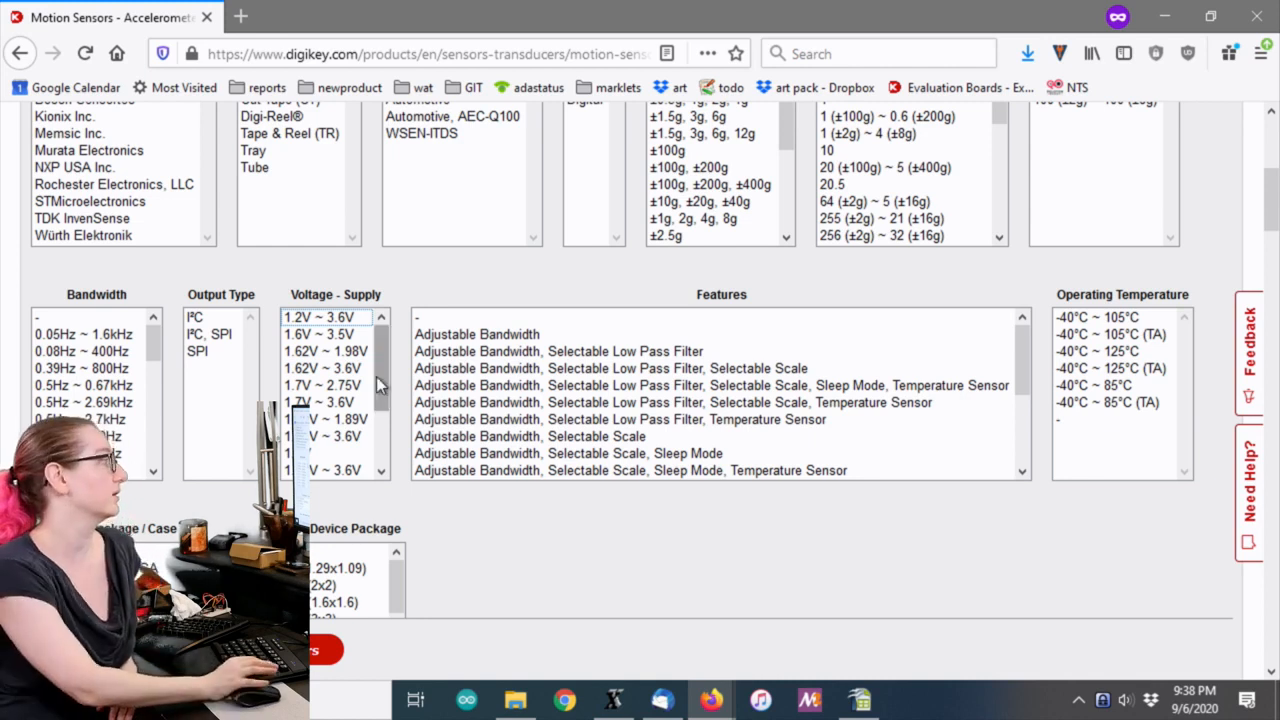
click(333, 453)
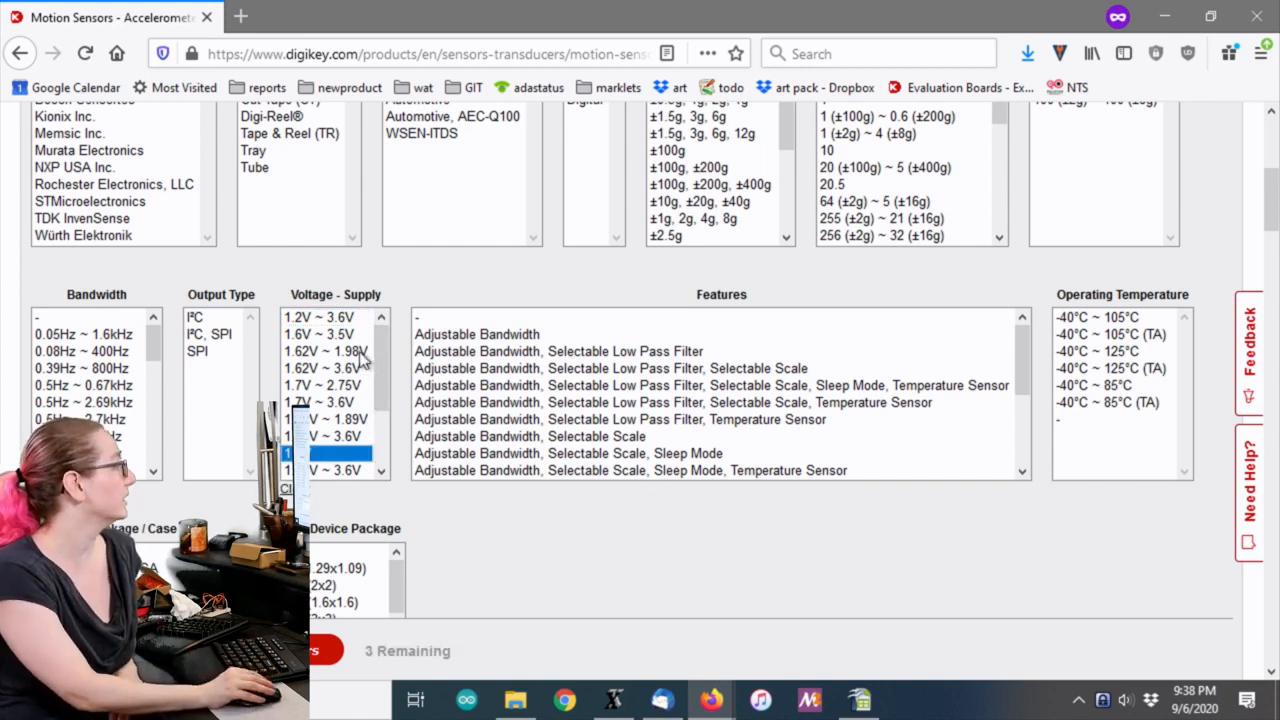
click(325, 351)
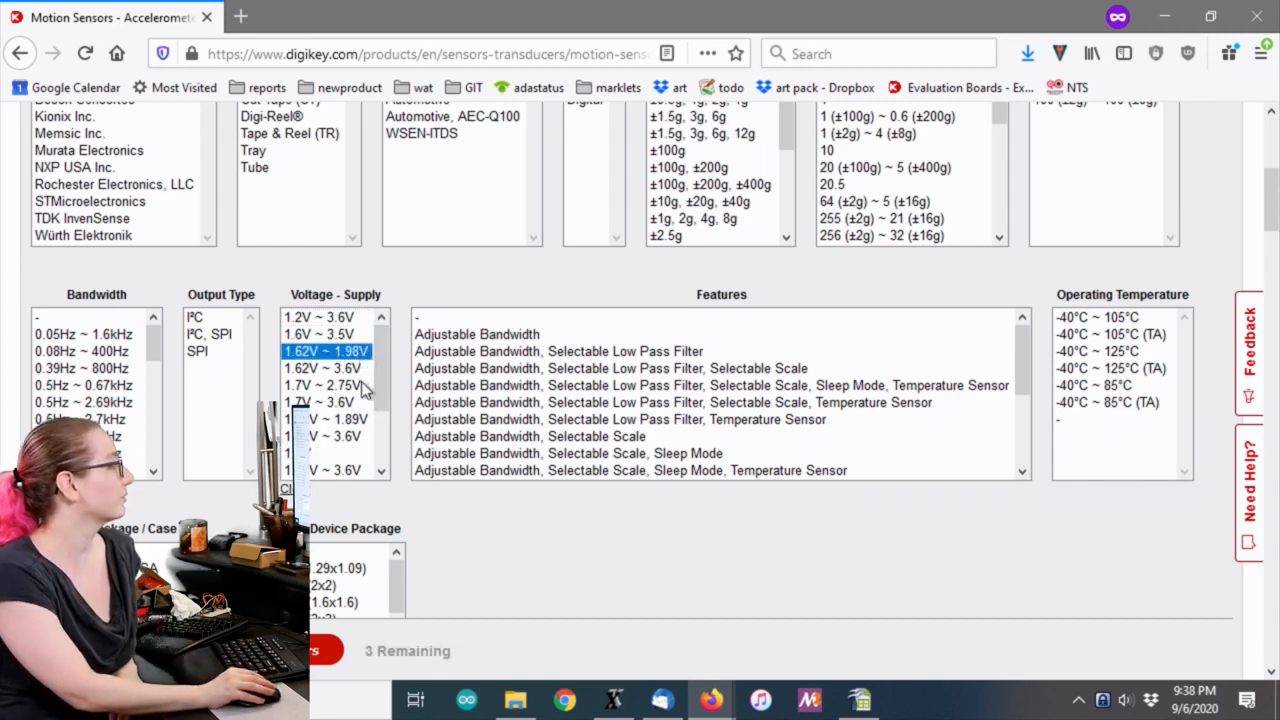
click(322, 385)
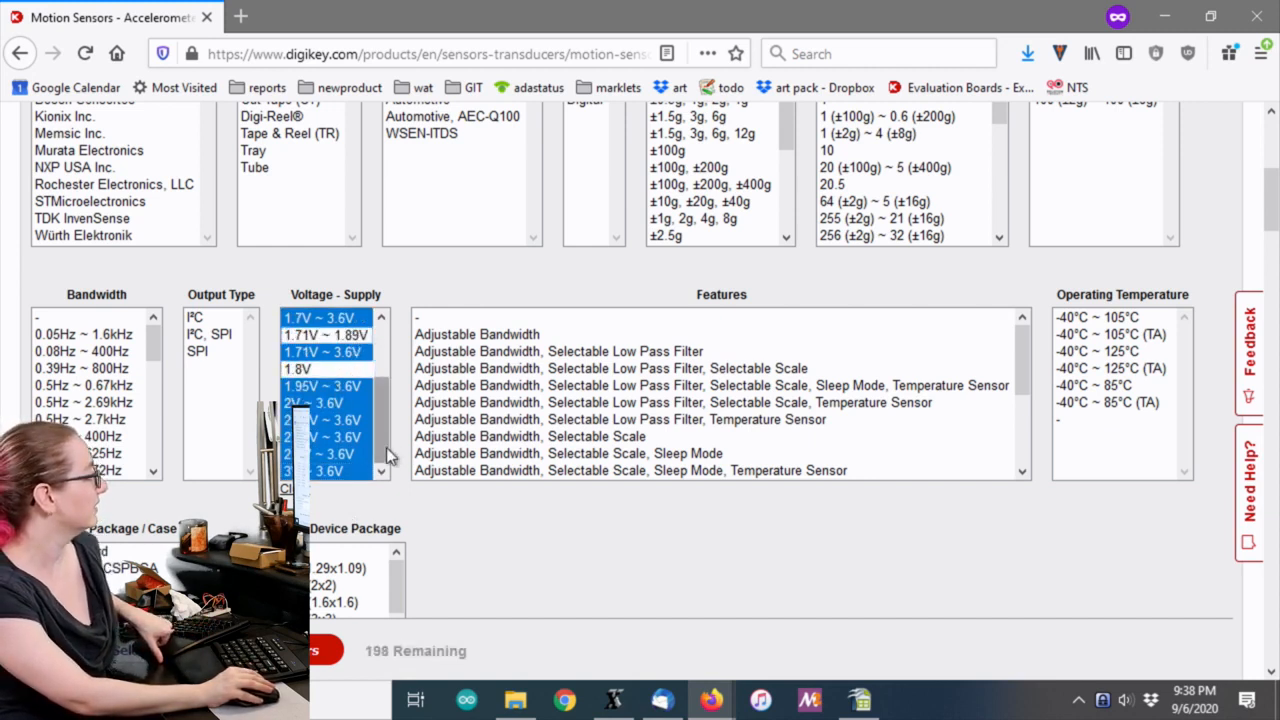
scroll(down, 3)
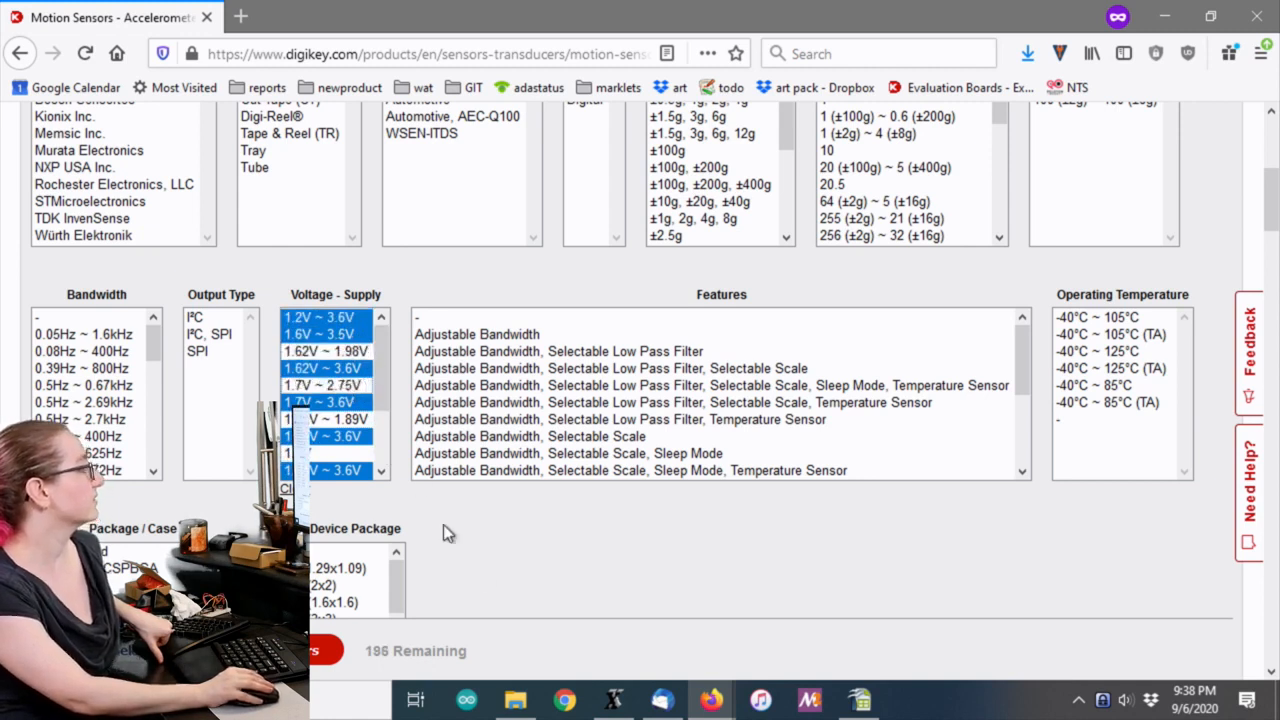
mouse_move(615, 651)
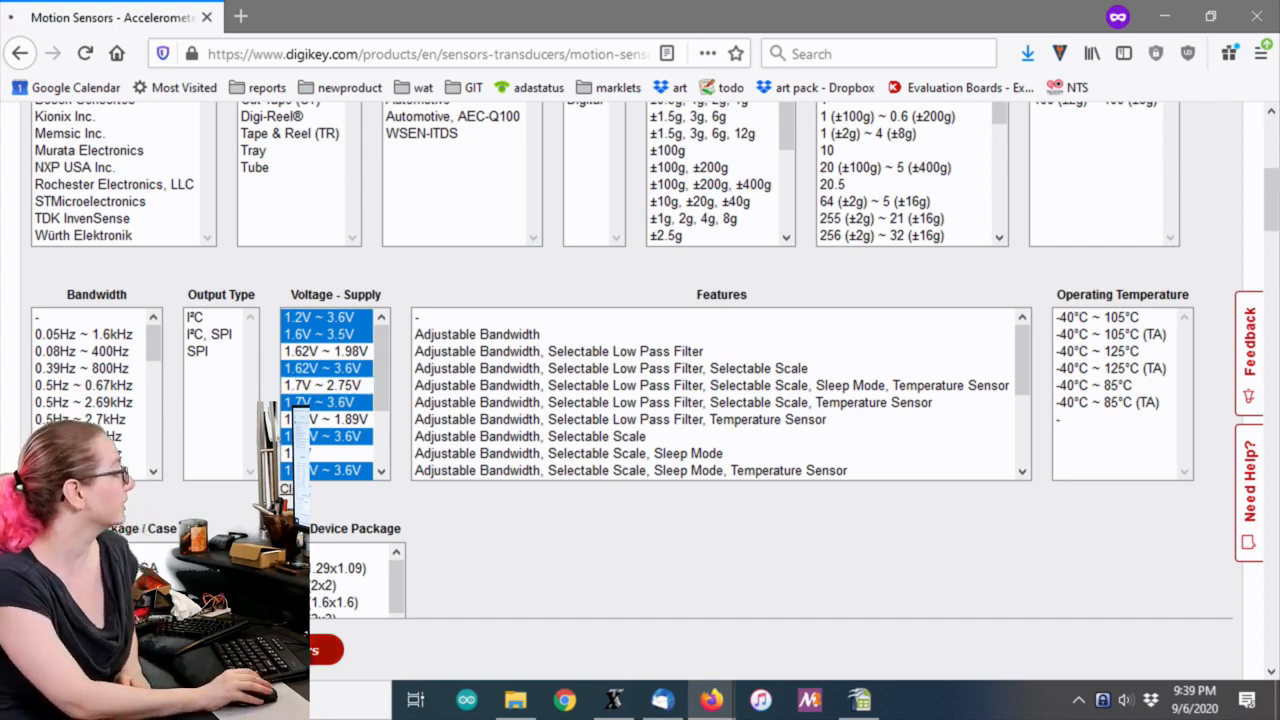
scroll(right, 3)
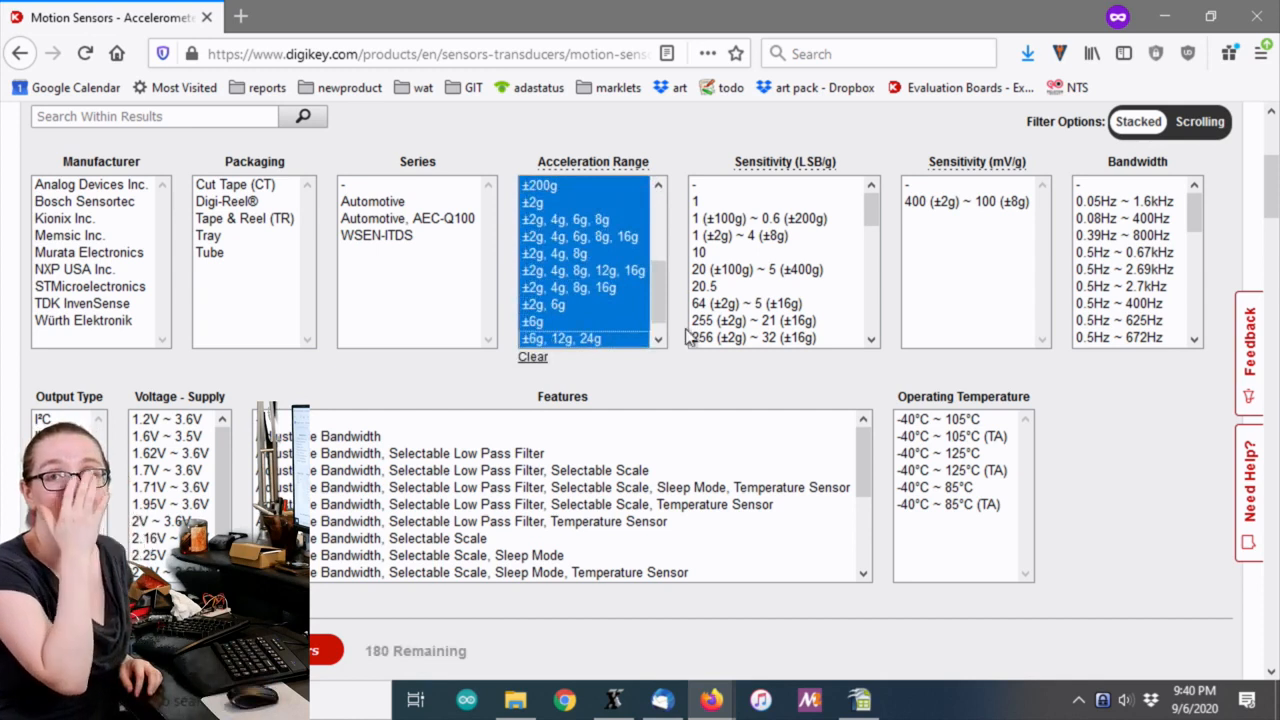
mouse_move(653, 270)
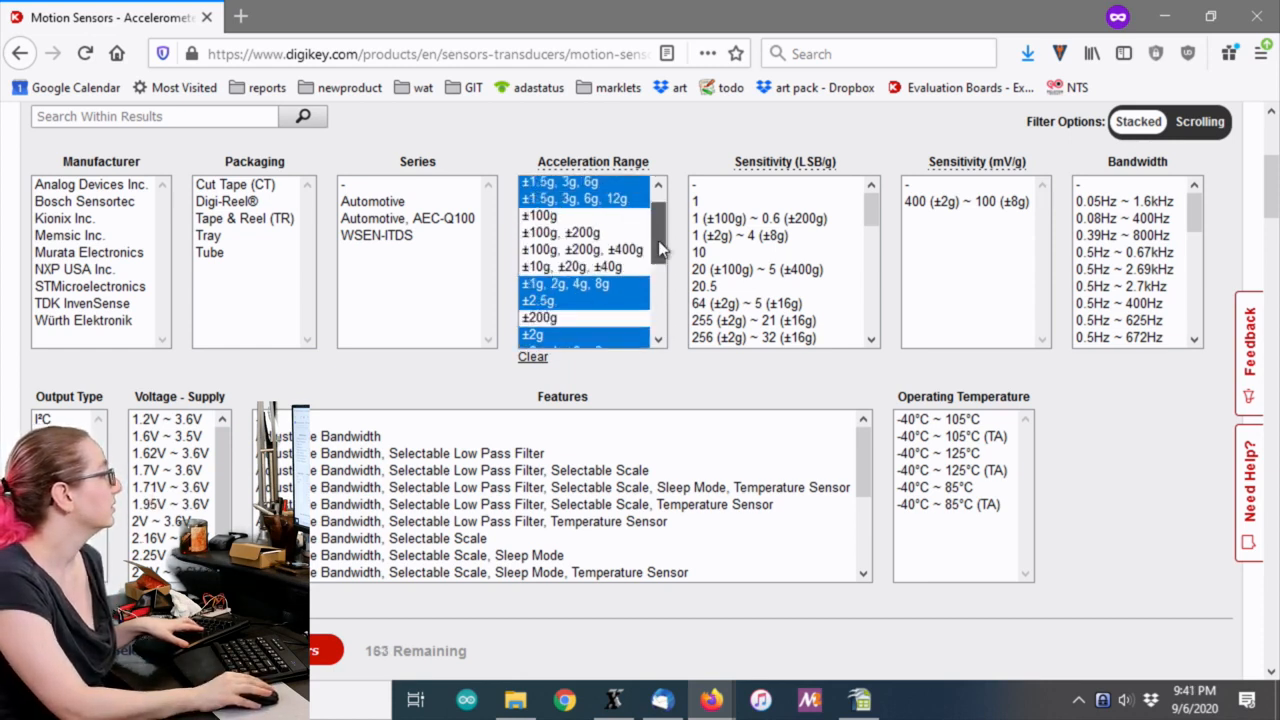
Scroll the reloaded listing with ±1g 2g 4g 8g and ±2.5g acceleration ranges applied
scroll(up, 3)
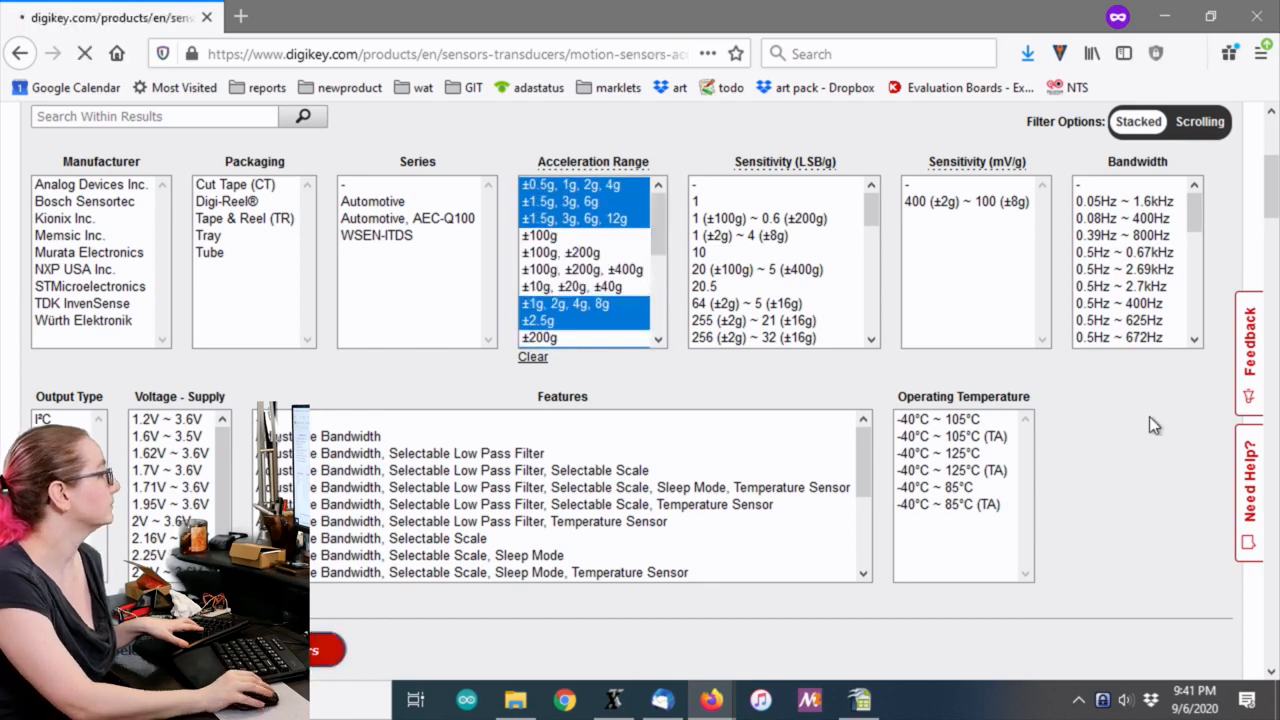
scroll(down, 3)
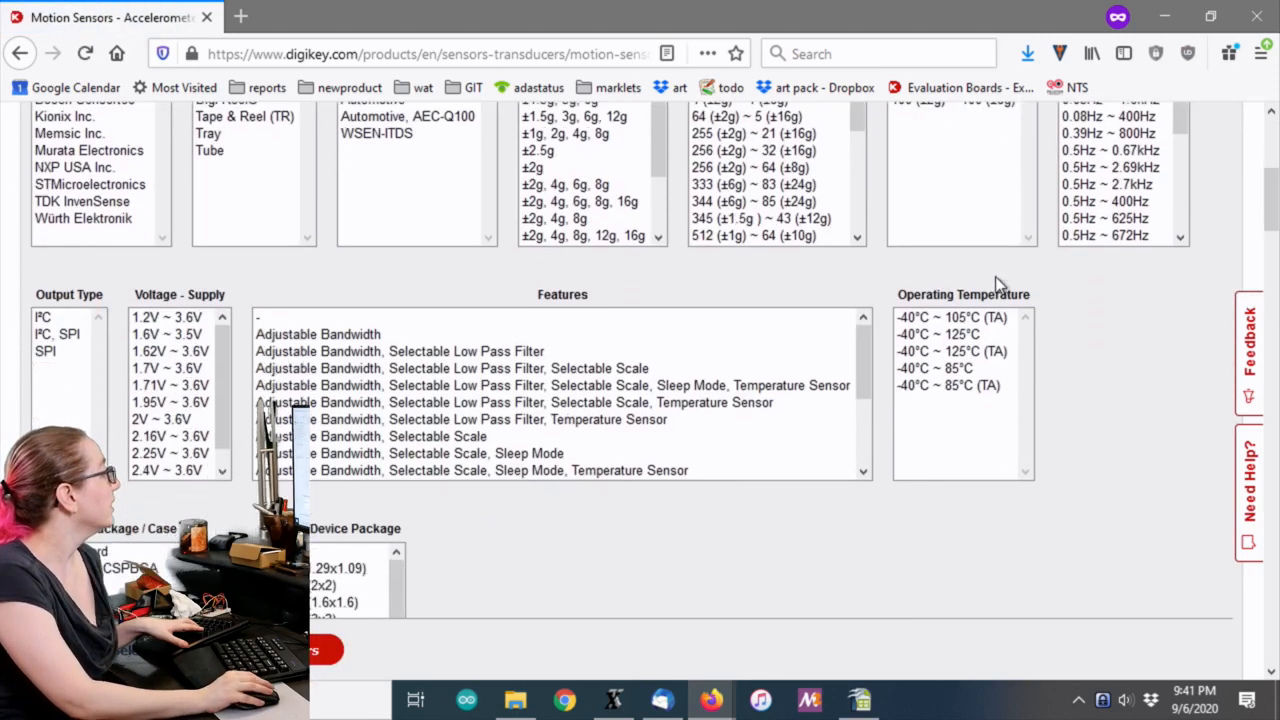
scroll(down, 3)
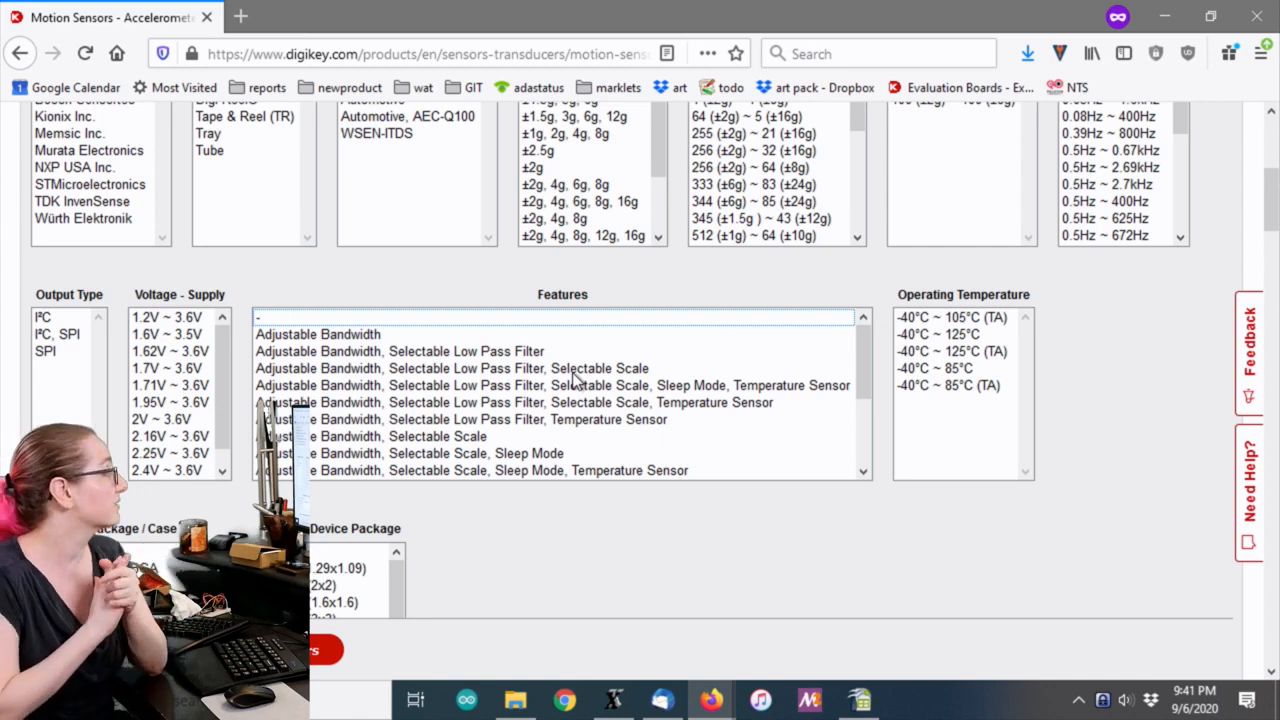
mouse_move(645, 340)
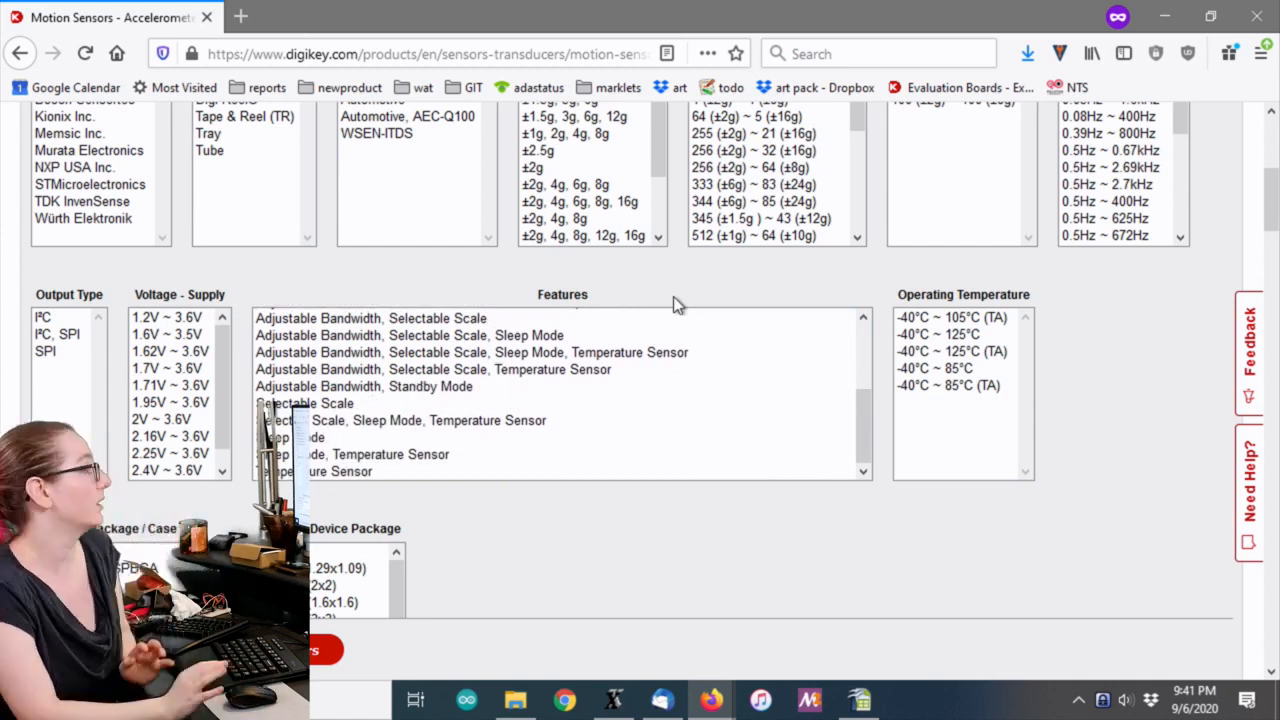
scroll(down, 3)
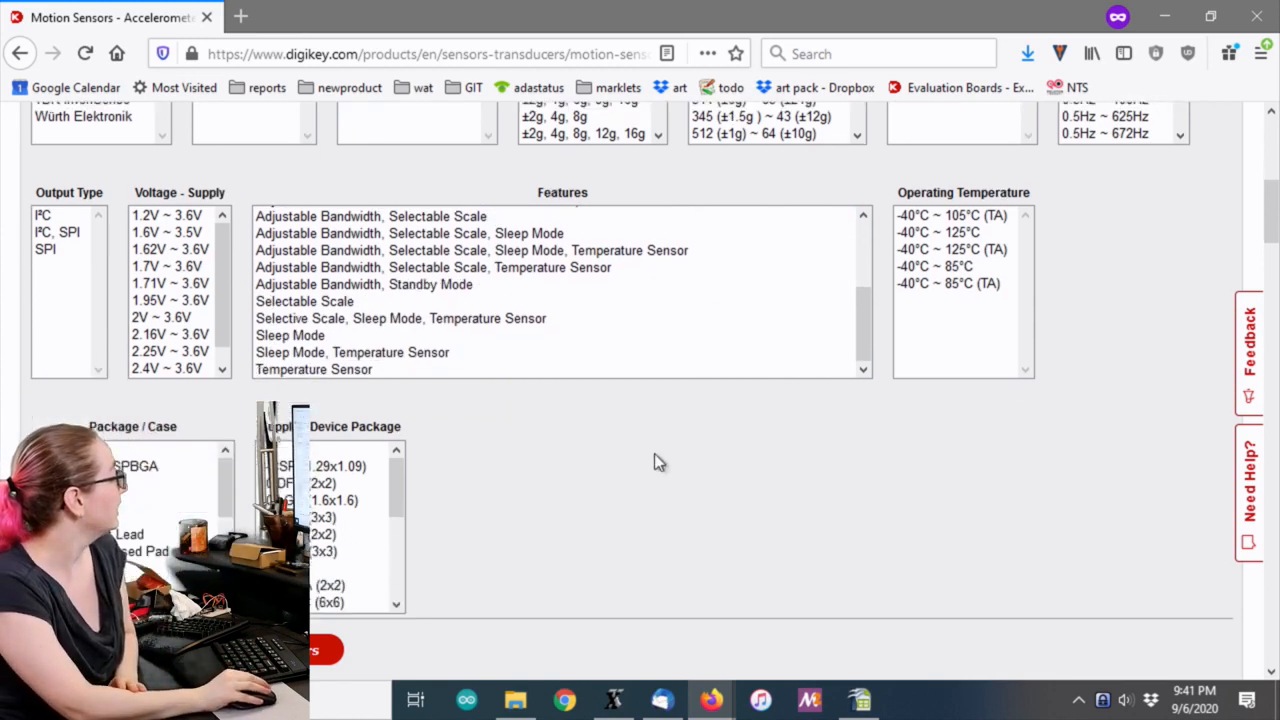
scroll(down, 3)
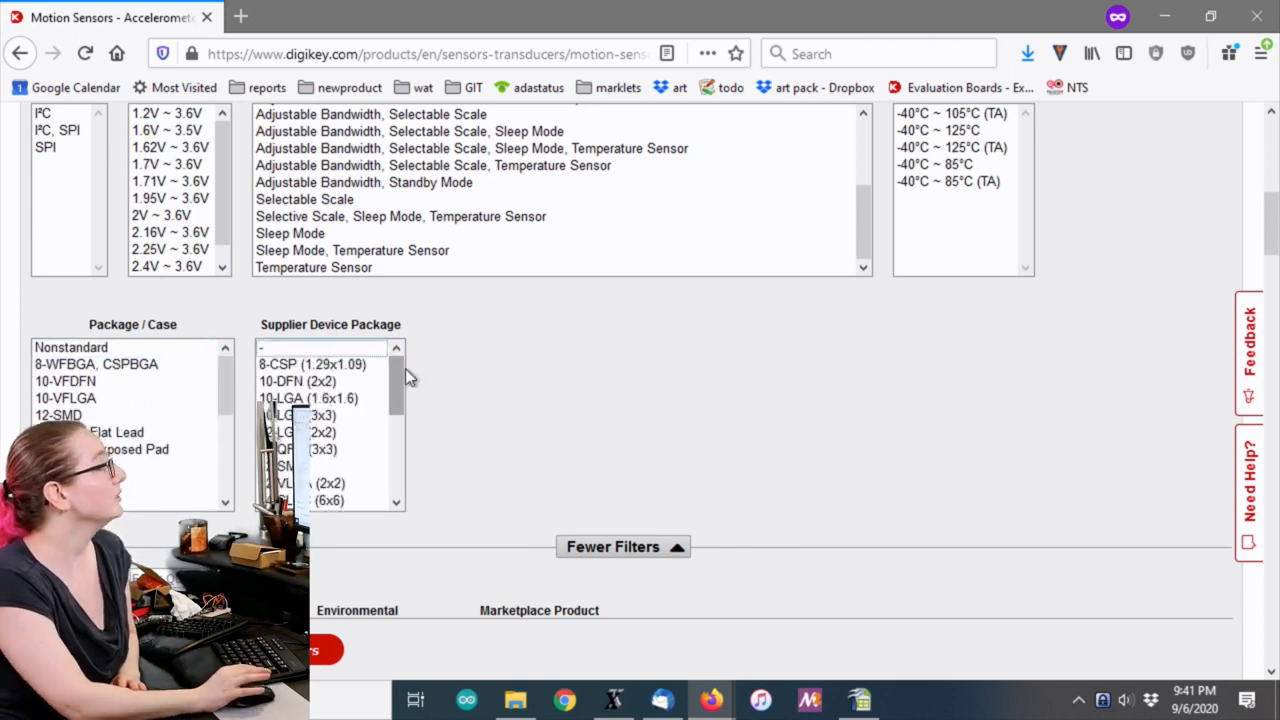
mouse_move(617, 434)
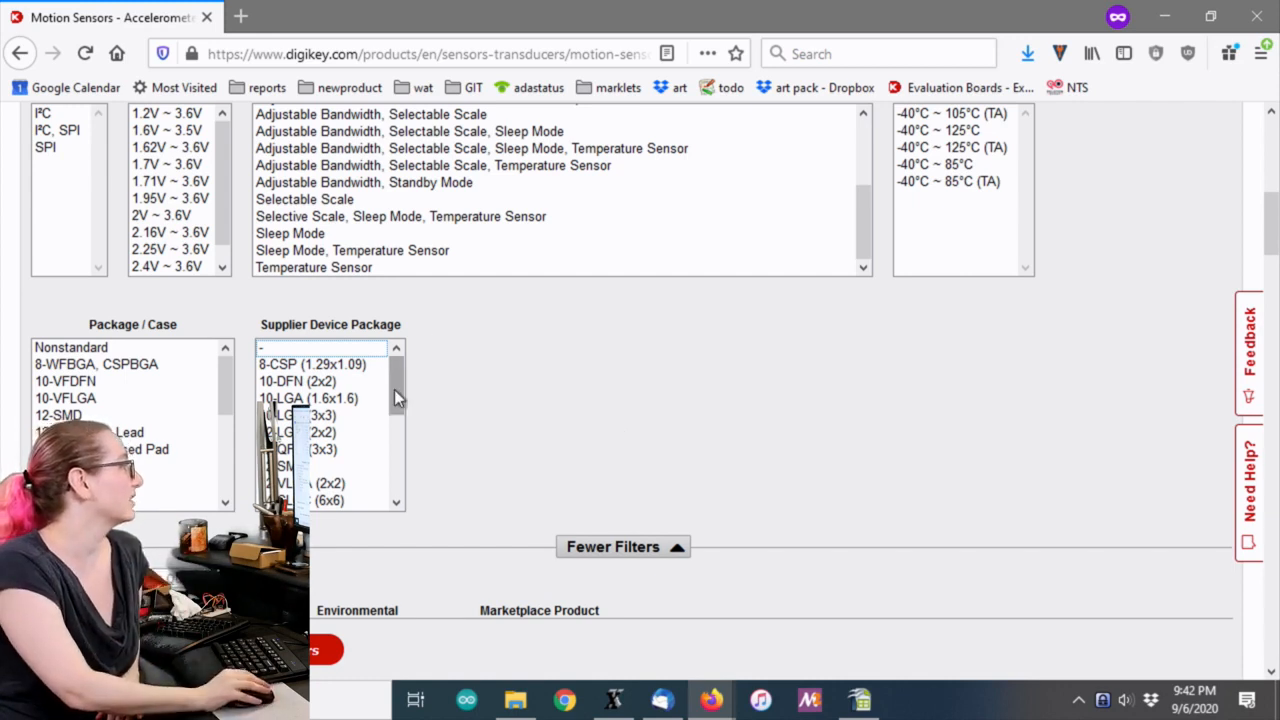
scroll(down, 3)
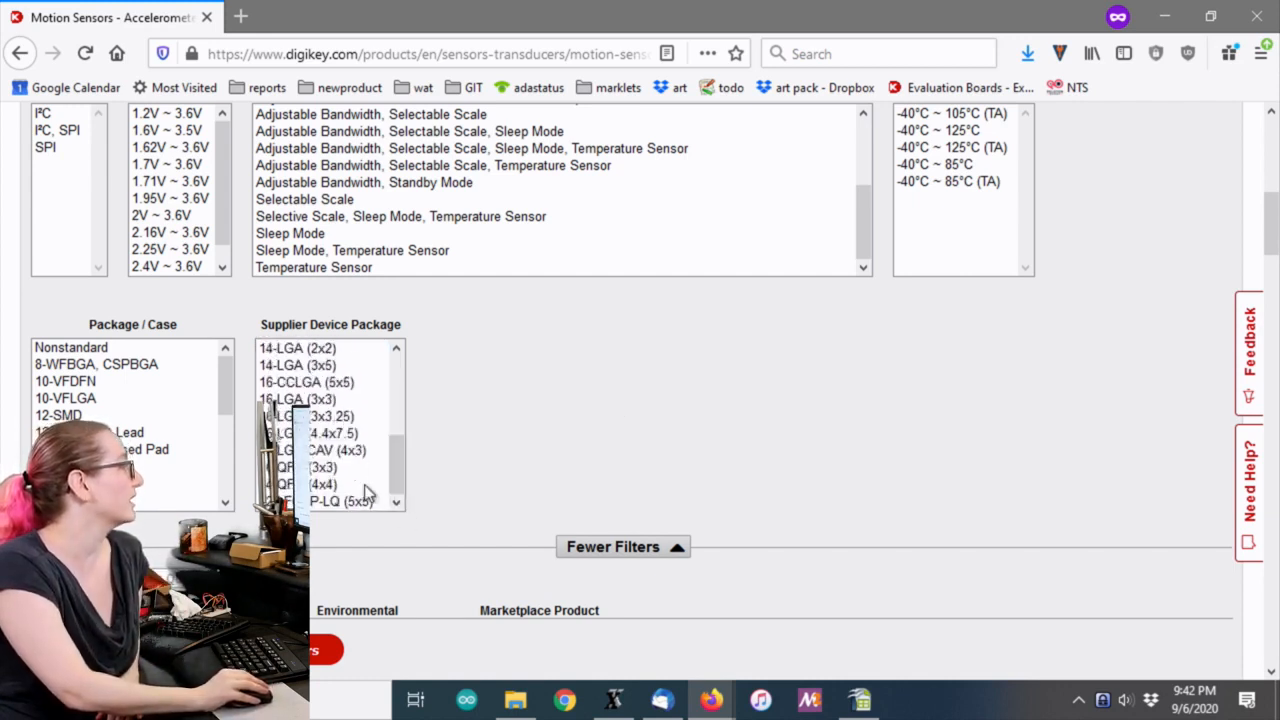
mouse_move(395, 430)
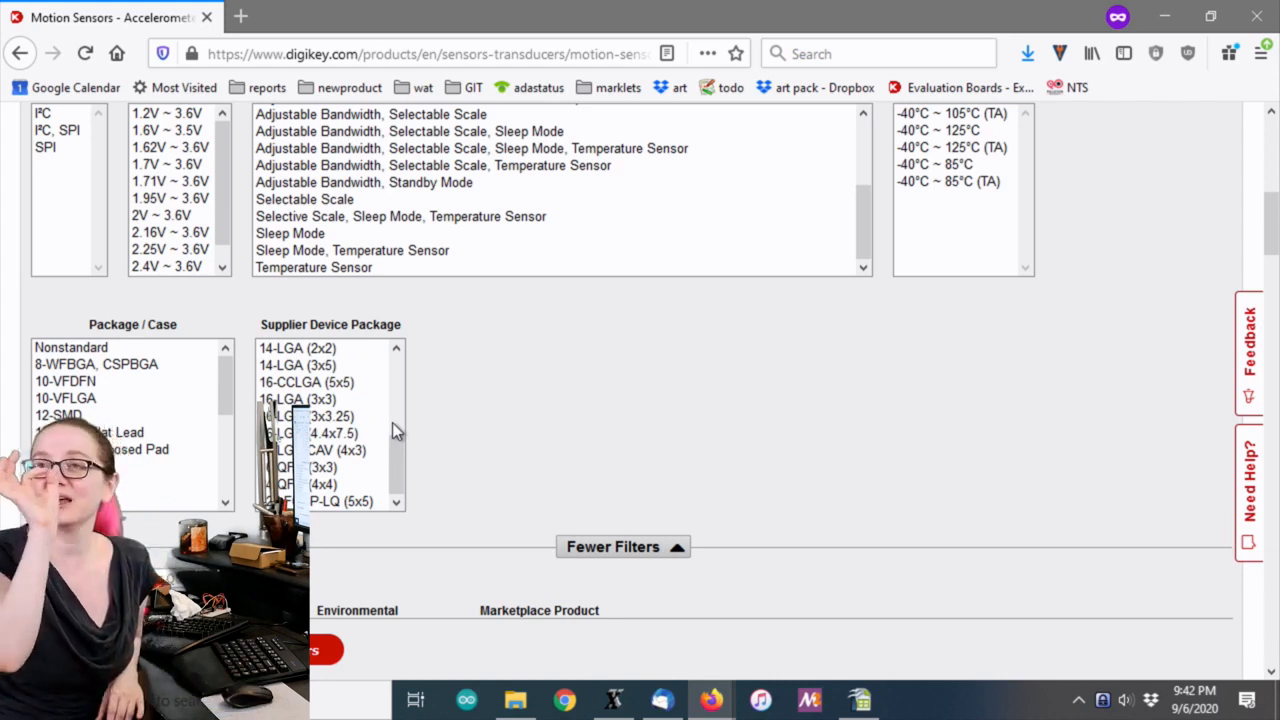
mouse_move(435, 517)
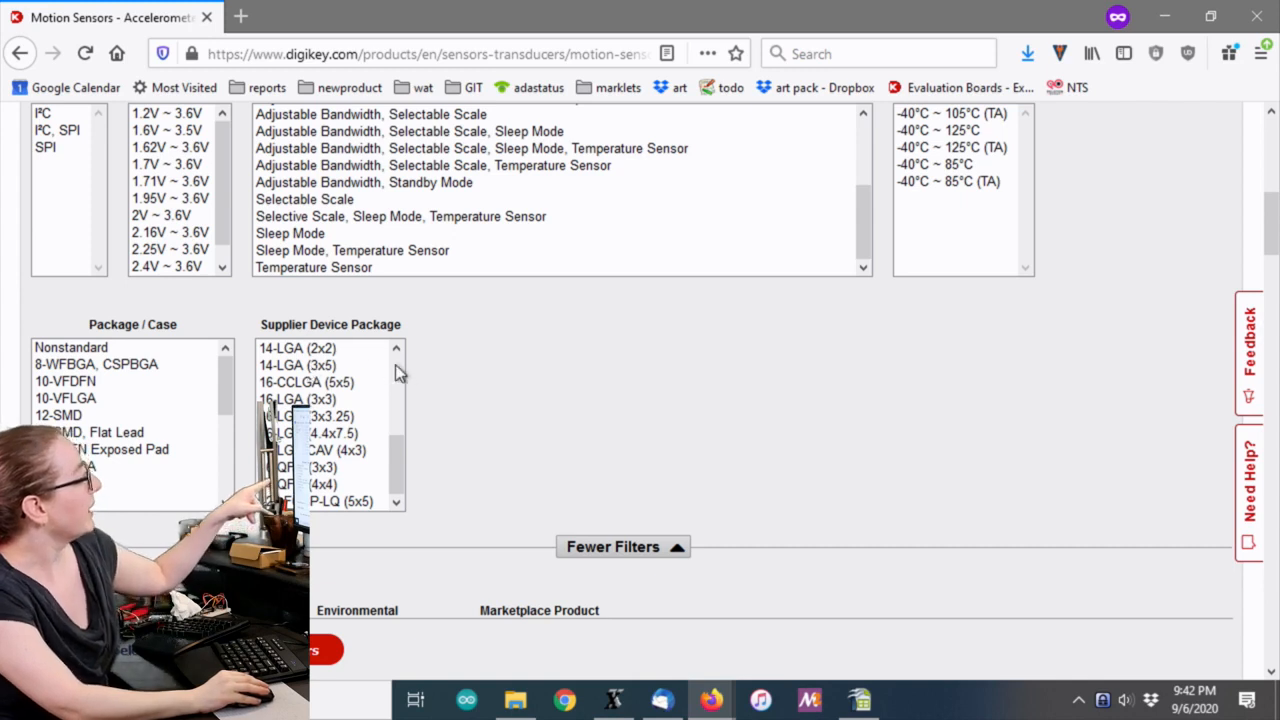
mouse_move(350, 460)
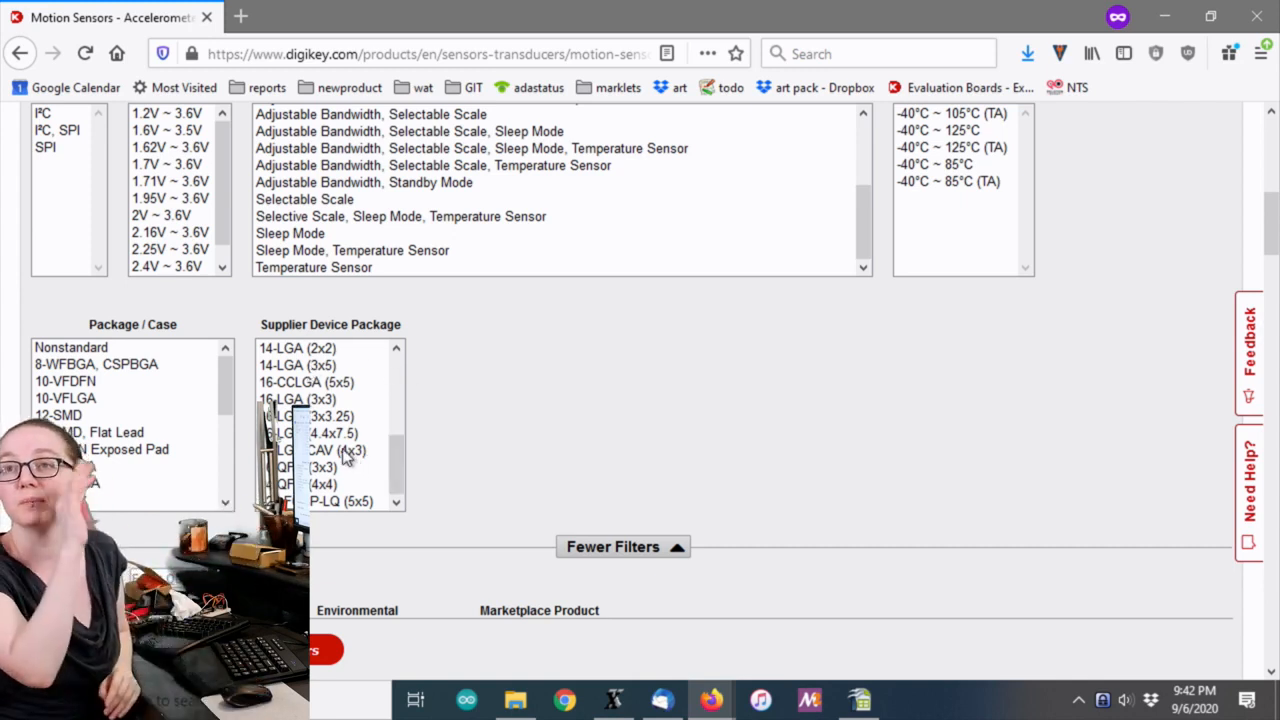
scroll(down, 3)
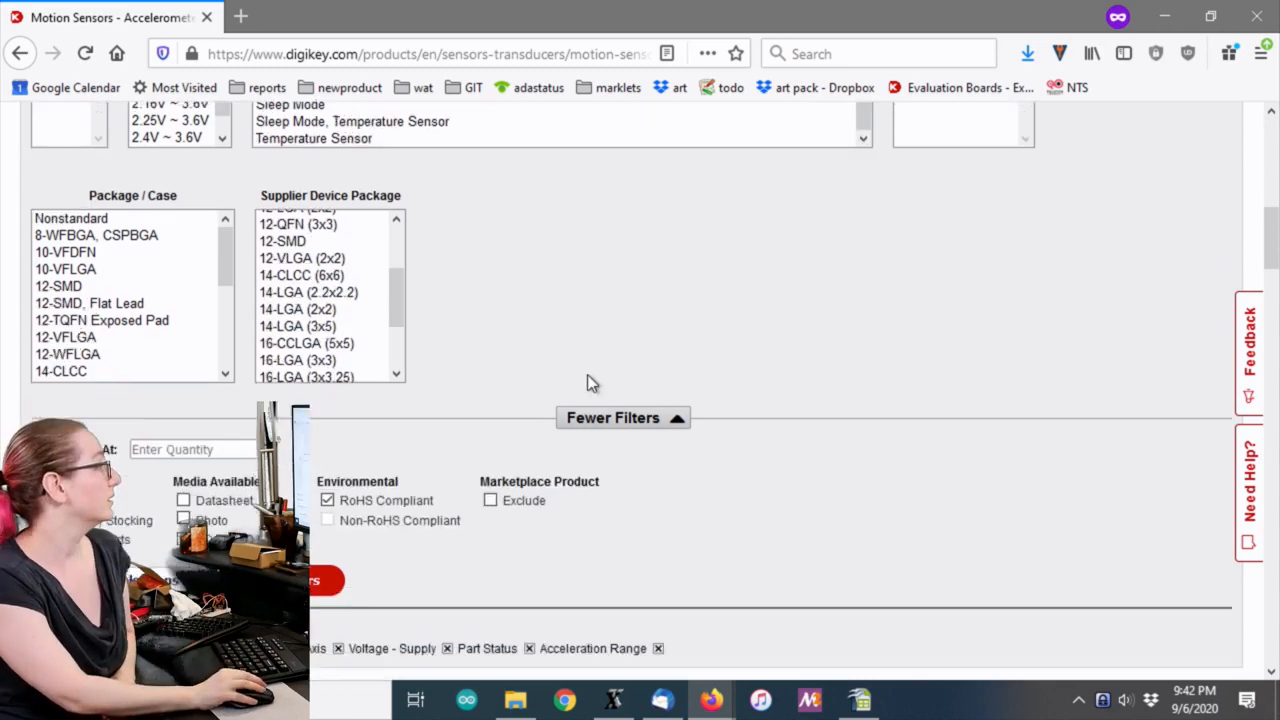
Pick a Supplier Device Package filter, reloading six result pages led by Bosch BMA423
scroll(down, 3)
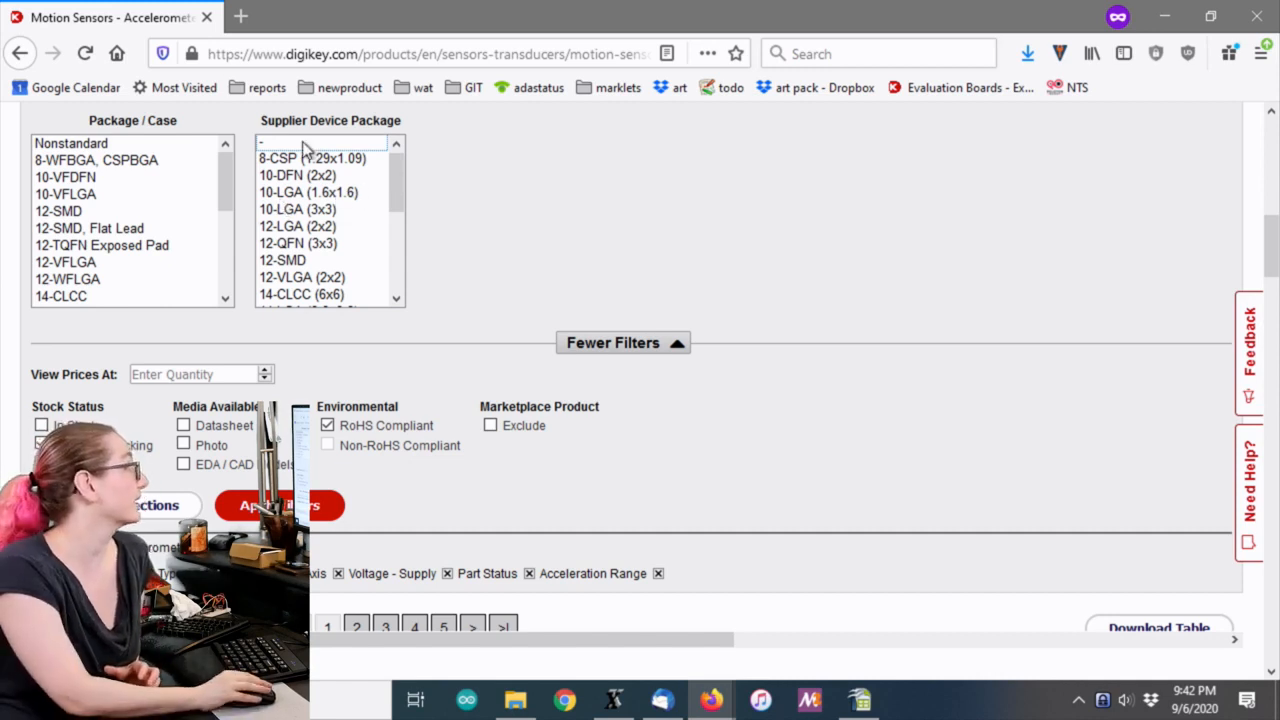
click(312, 158)
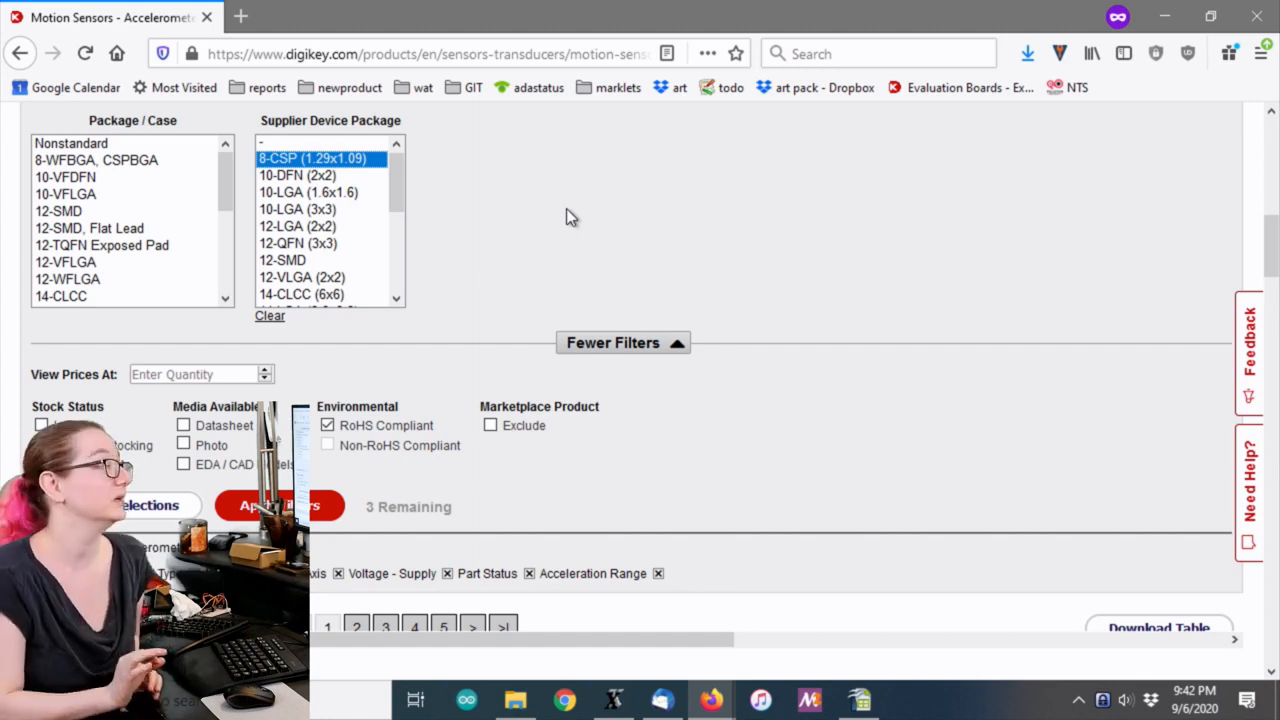
mouse_move(397, 185)
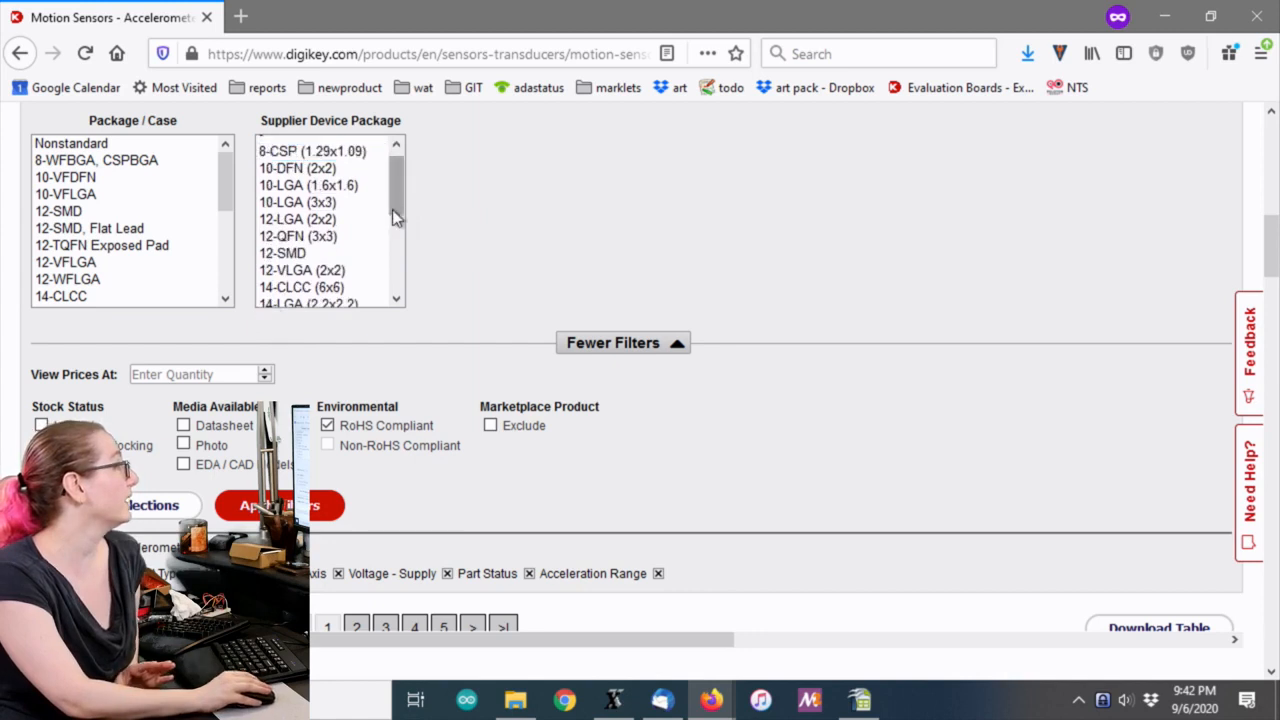
scroll(down, 3)
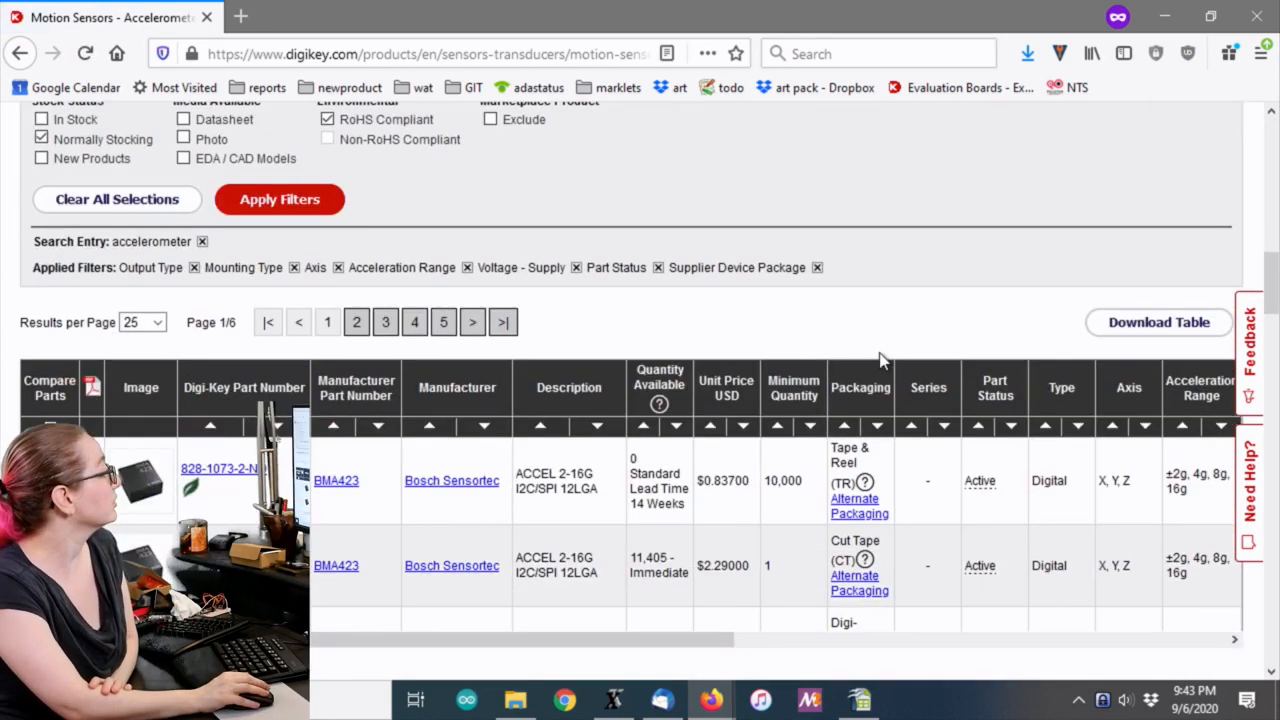
Scroll the results sorted by lowest unit price, led by Kionix KXTJ3-1057 at $0.518
scroll(down, 3)
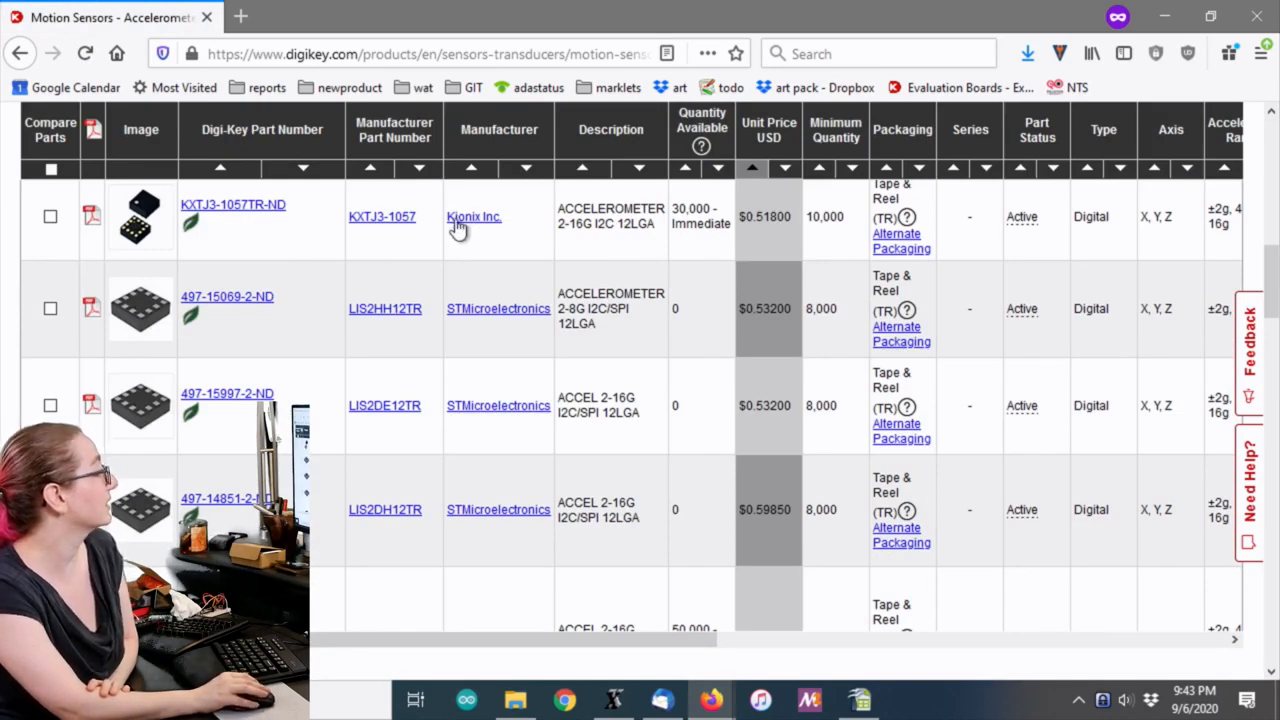
mouse_move(398, 264)
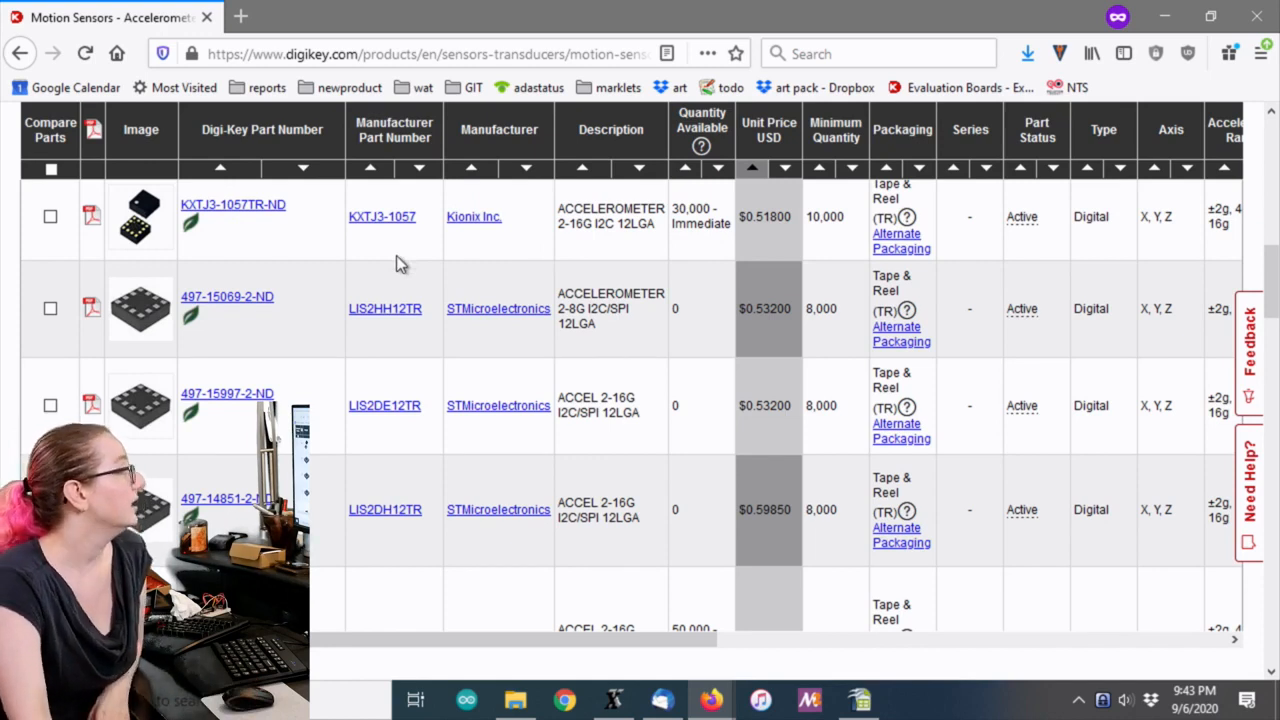
mouse_move(725, 260)
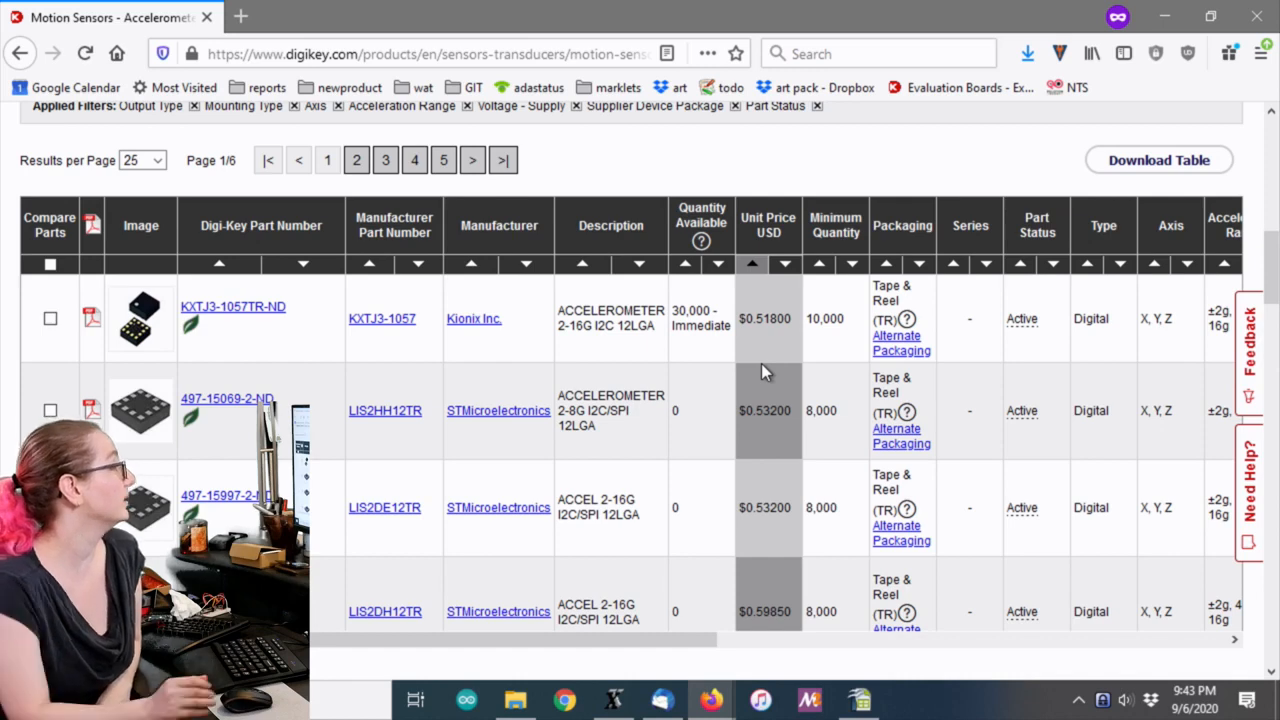
scroll(down, 3)
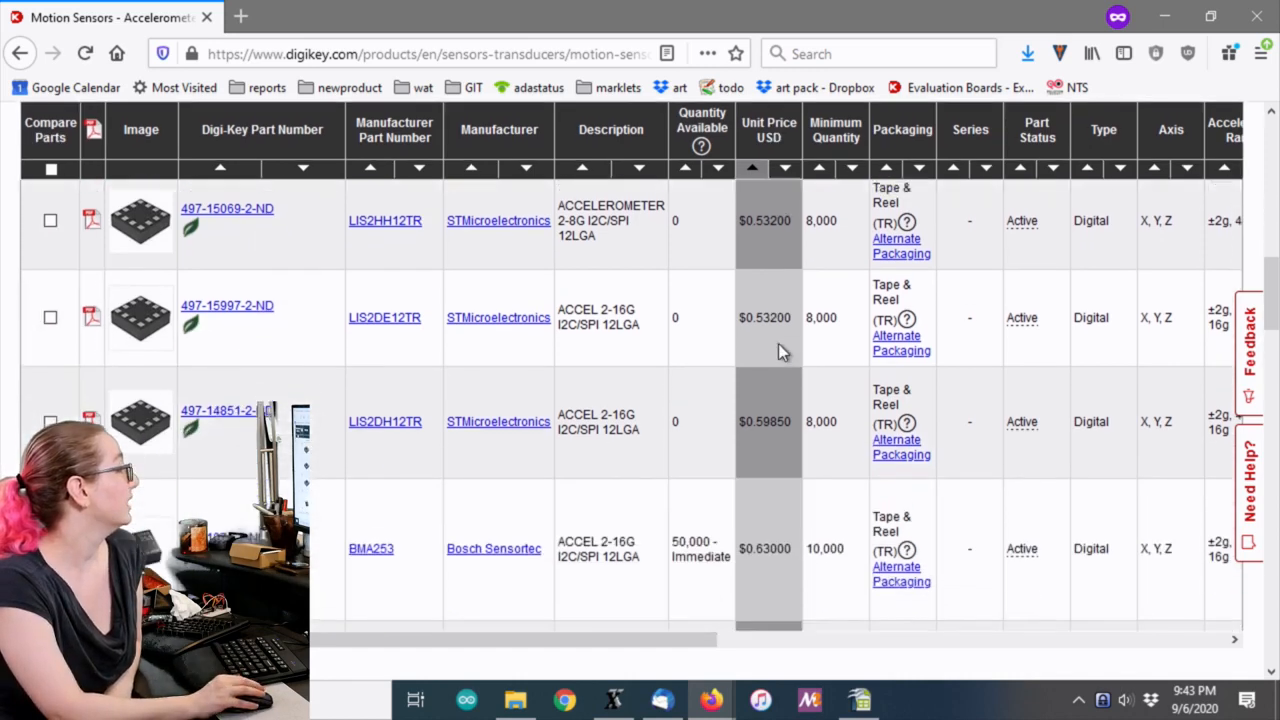
scroll(down, 3)
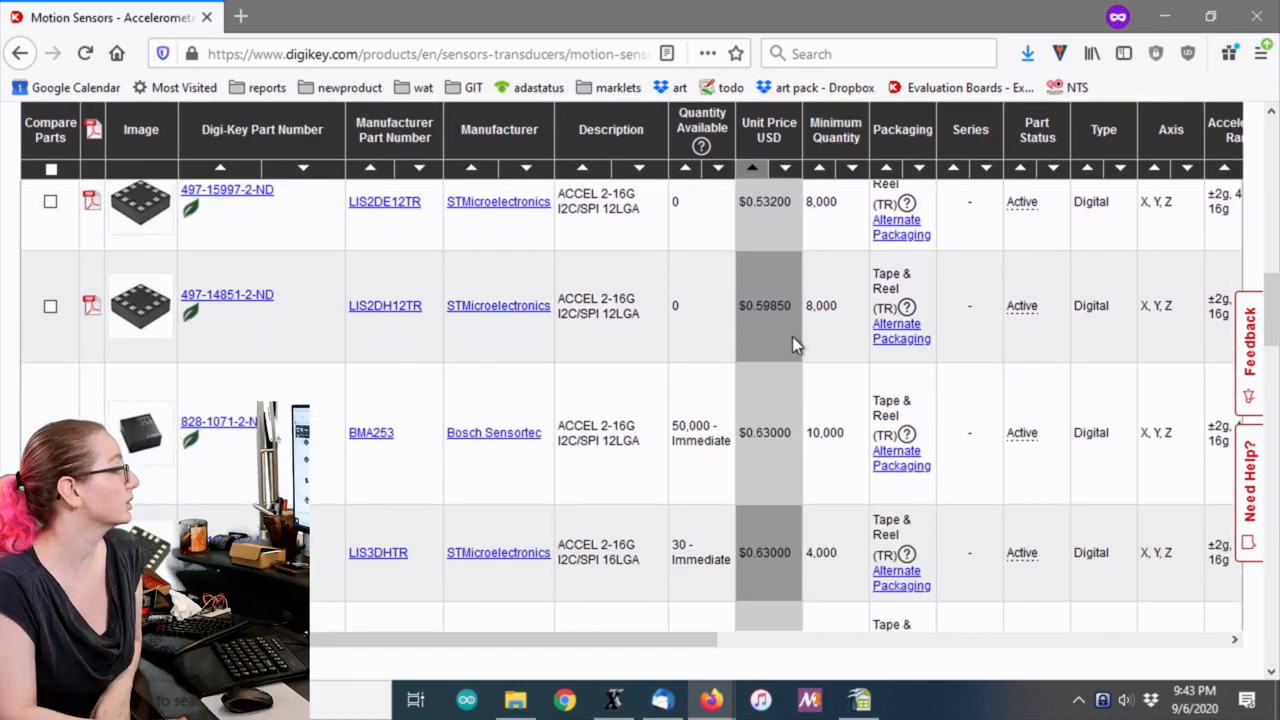
scroll(down, 3)
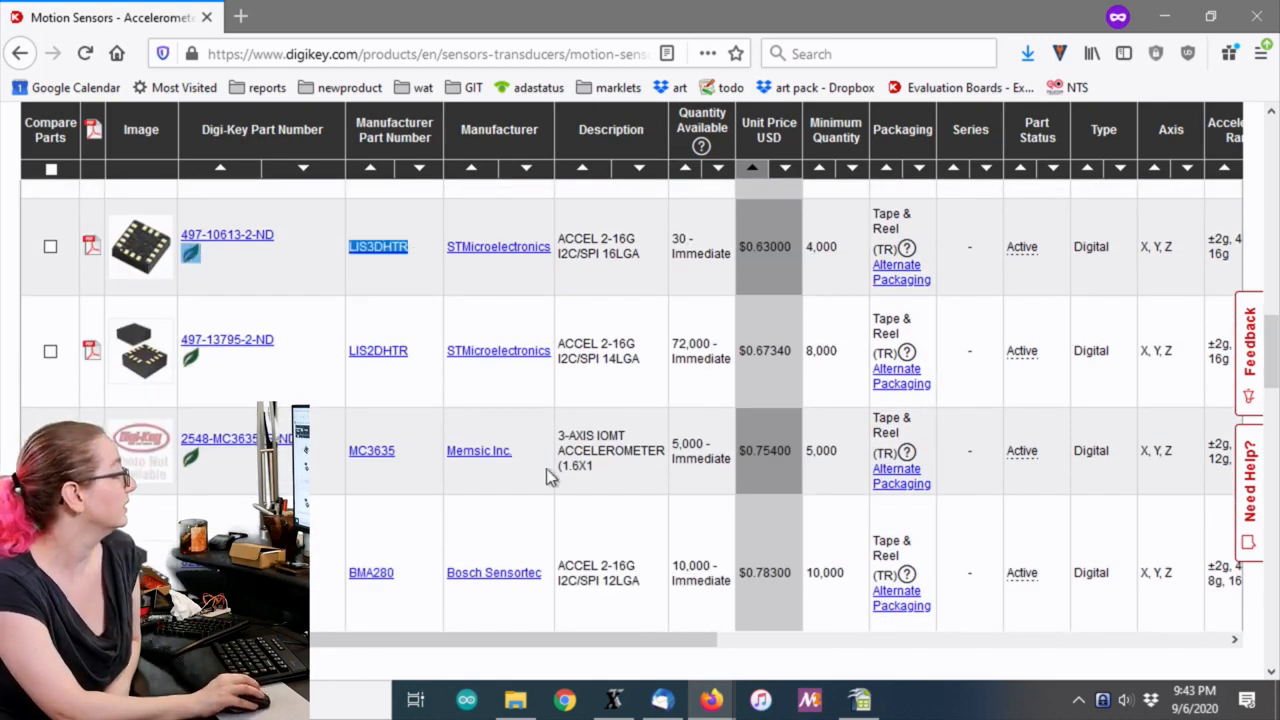
scroll(down, 3)
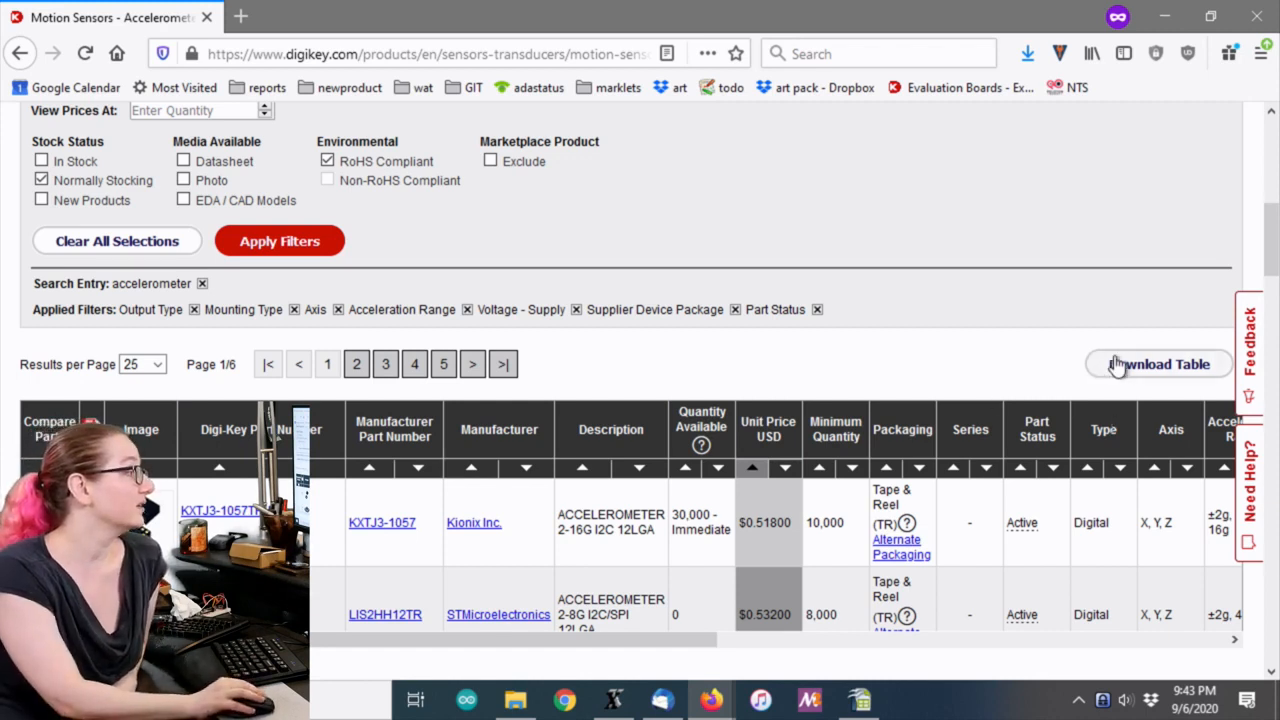
mouse_move(445, 413)
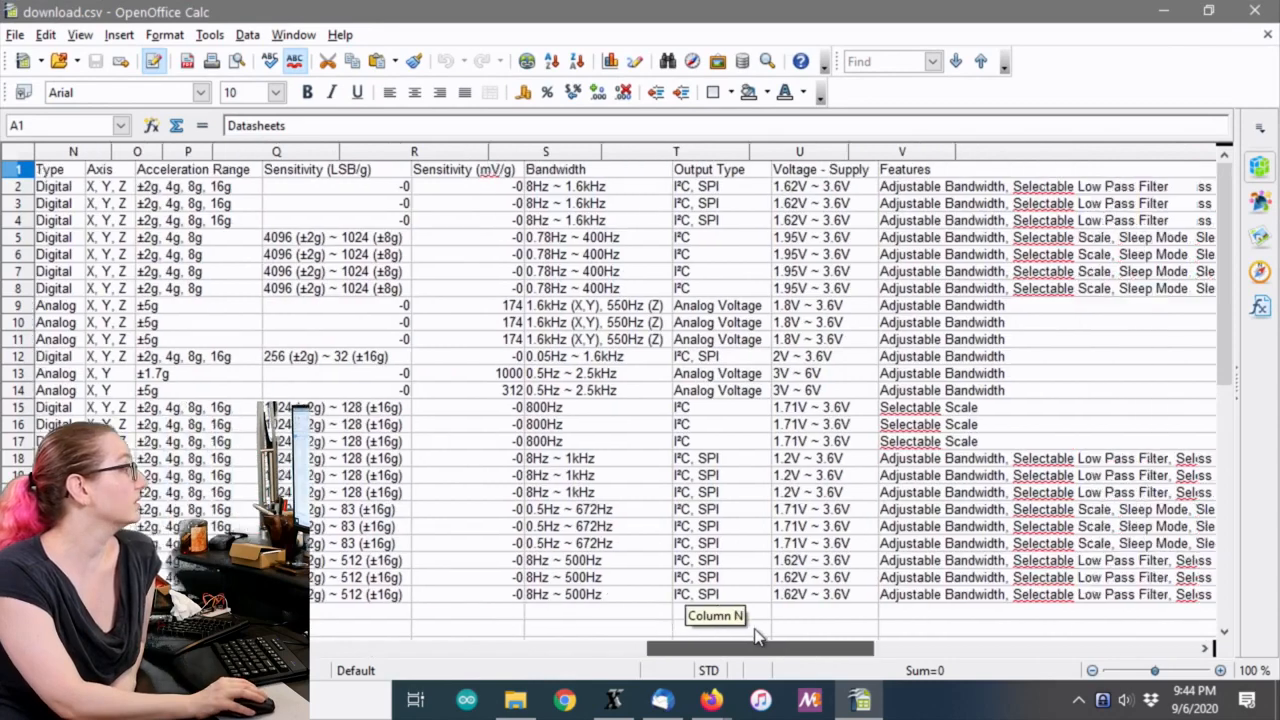
scroll(right, 3)
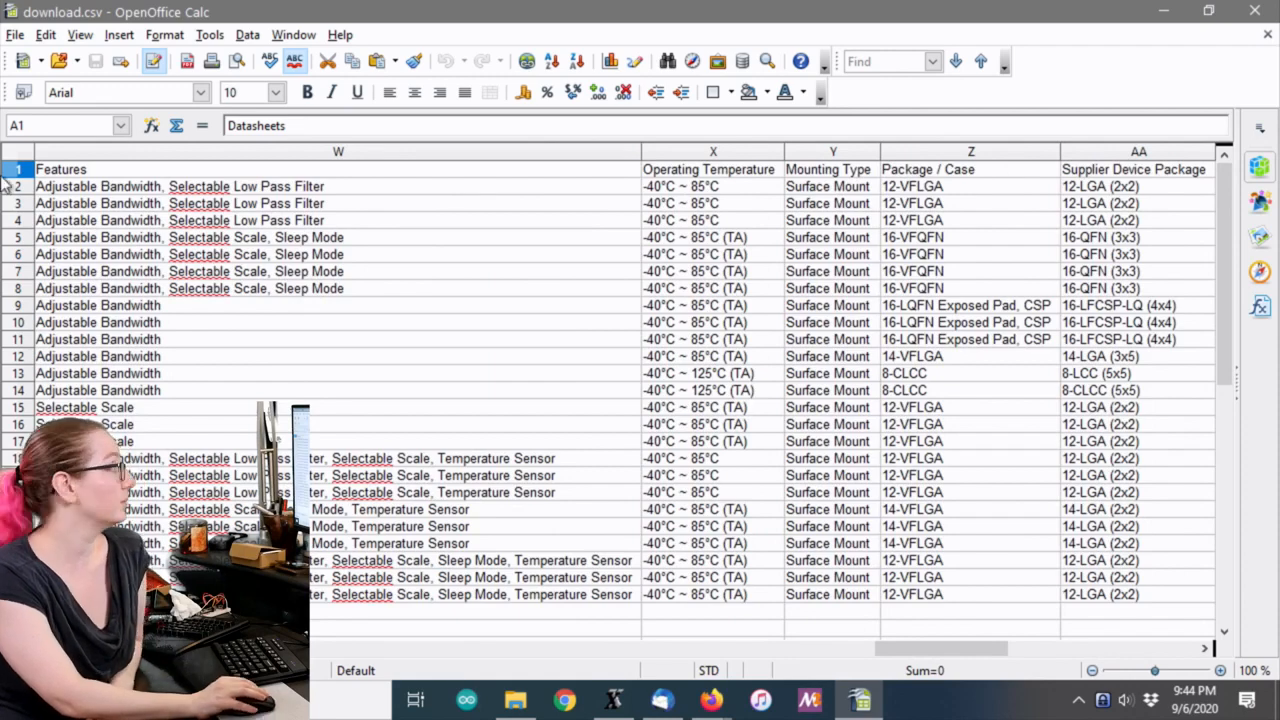
click(18, 169)
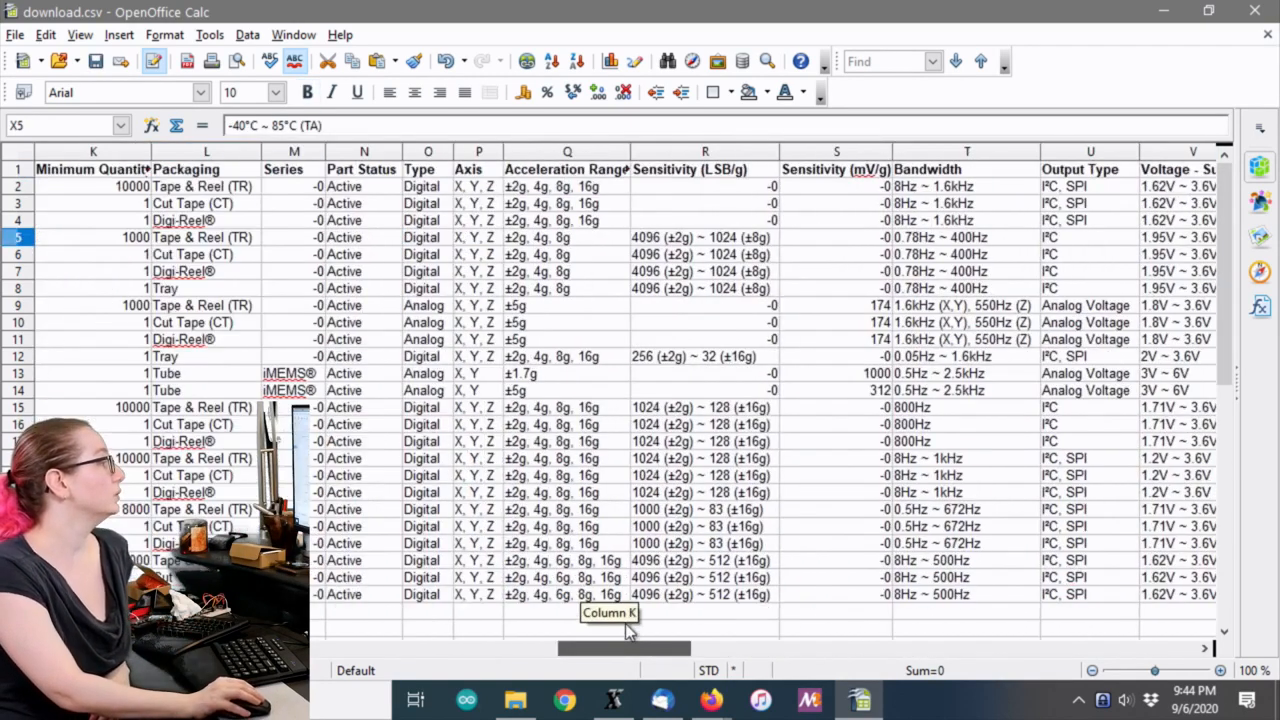
scroll(left, 3)
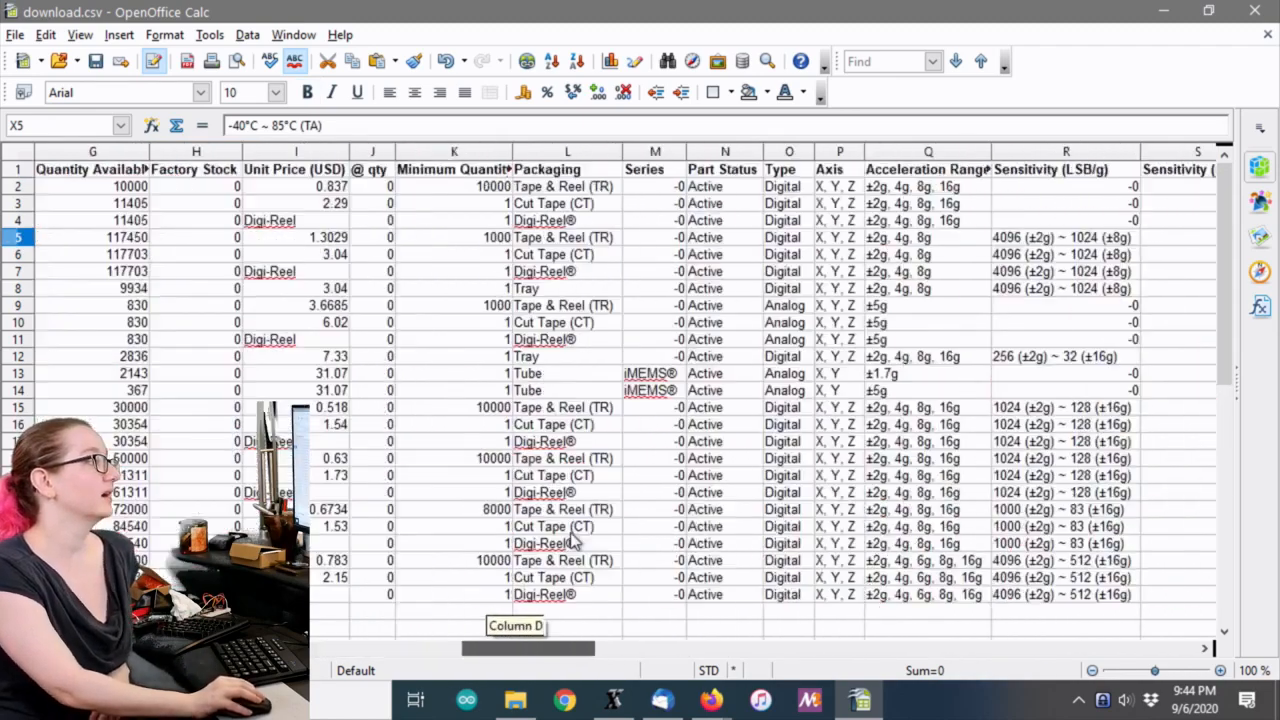
scroll(right, 3)
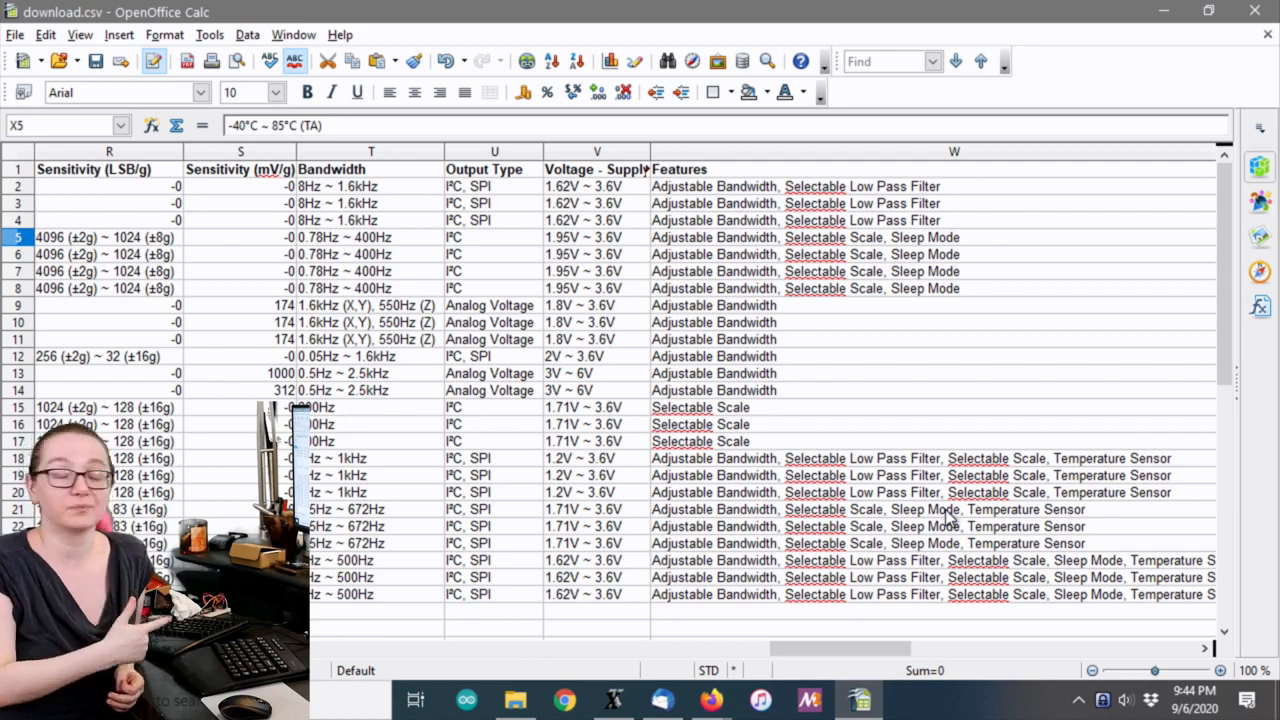
mouse_move(518, 297)
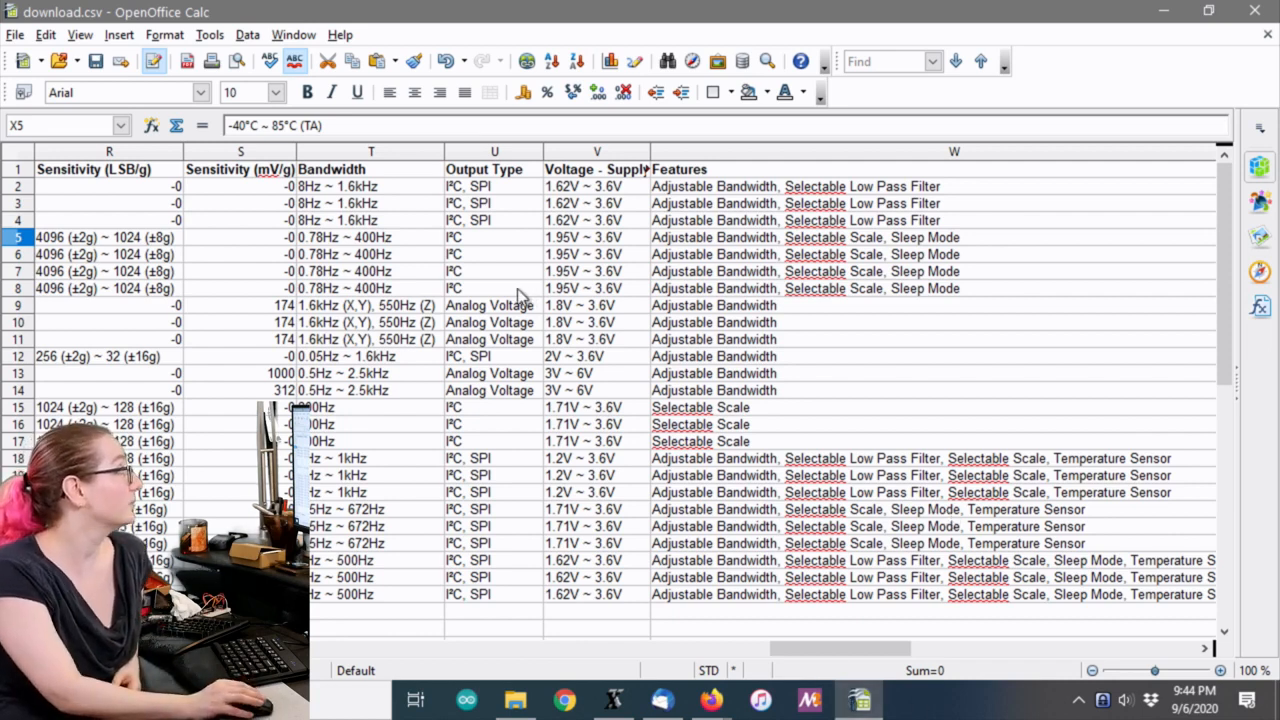
mouse_move(548, 293)
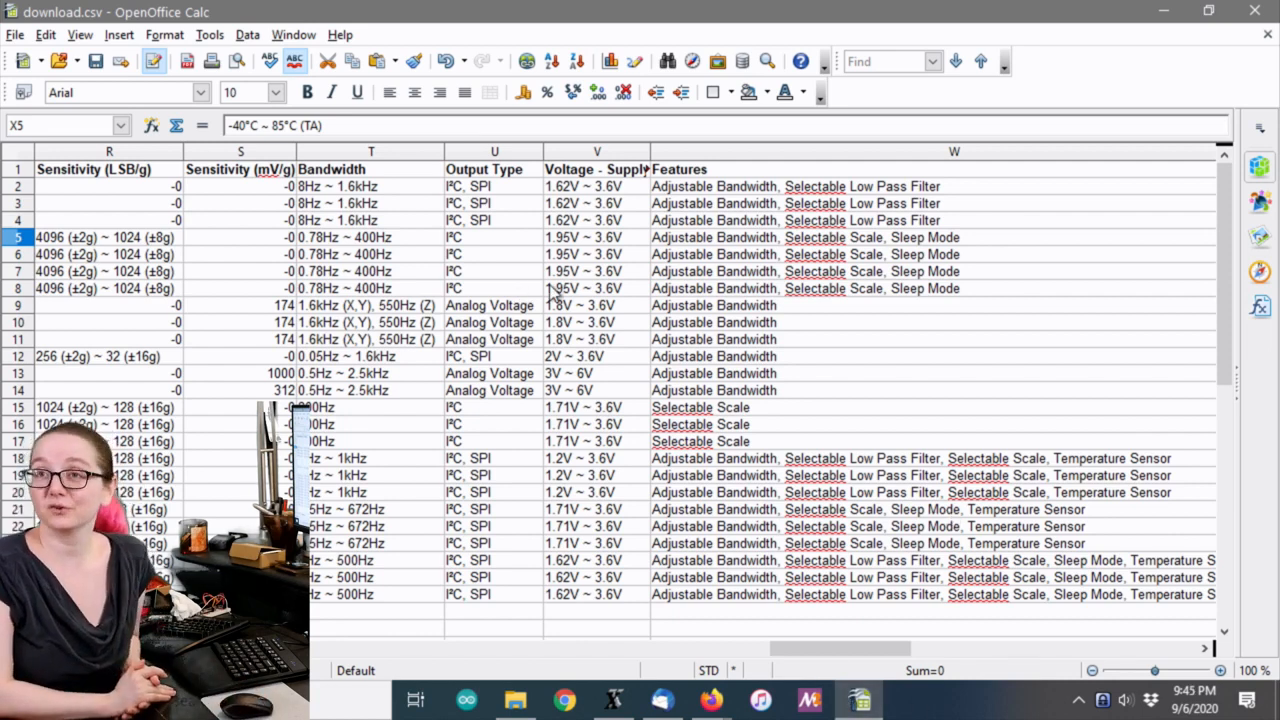